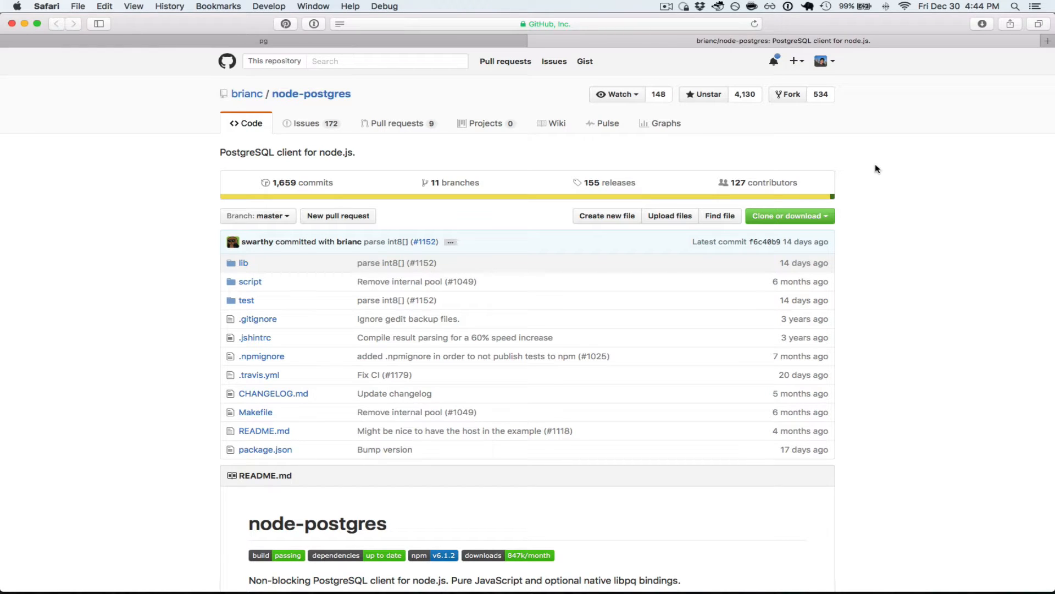
Step: Scroll the README down to the install command and the simple client example
scroll(down, 3)
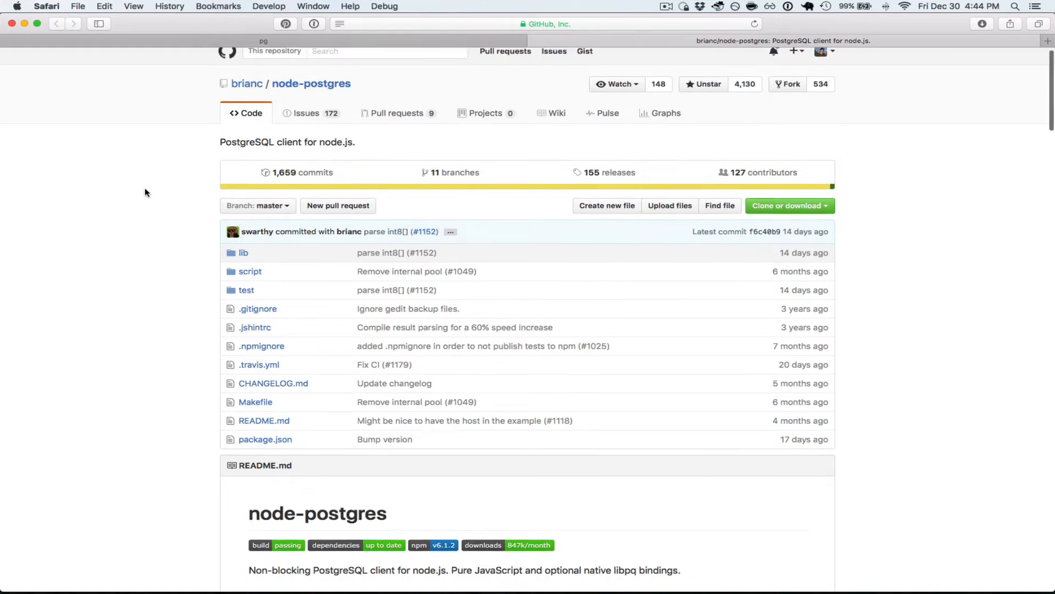
scroll(down, 3)
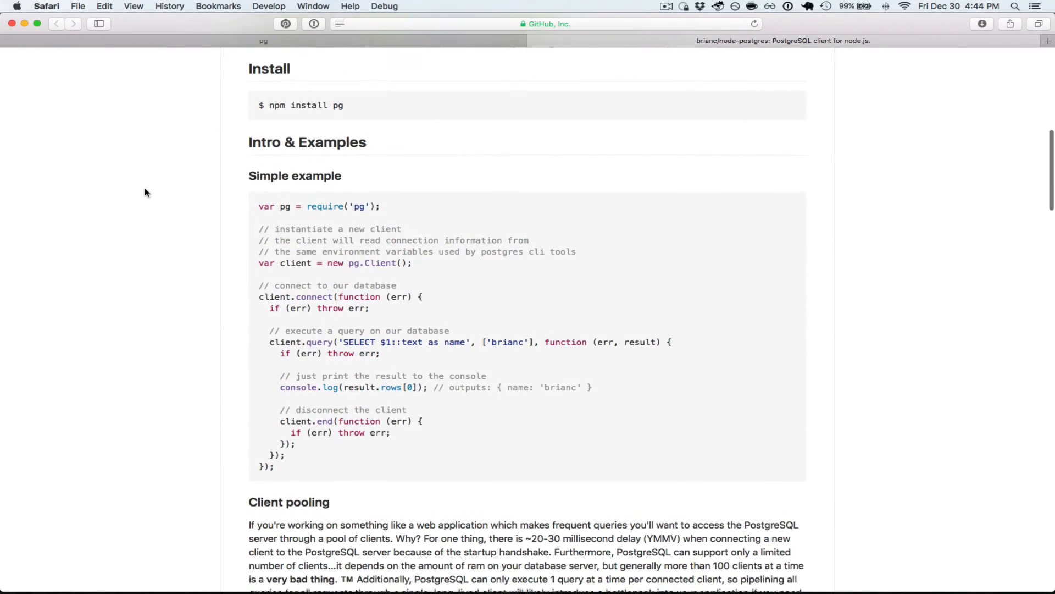
scroll(up, 3)
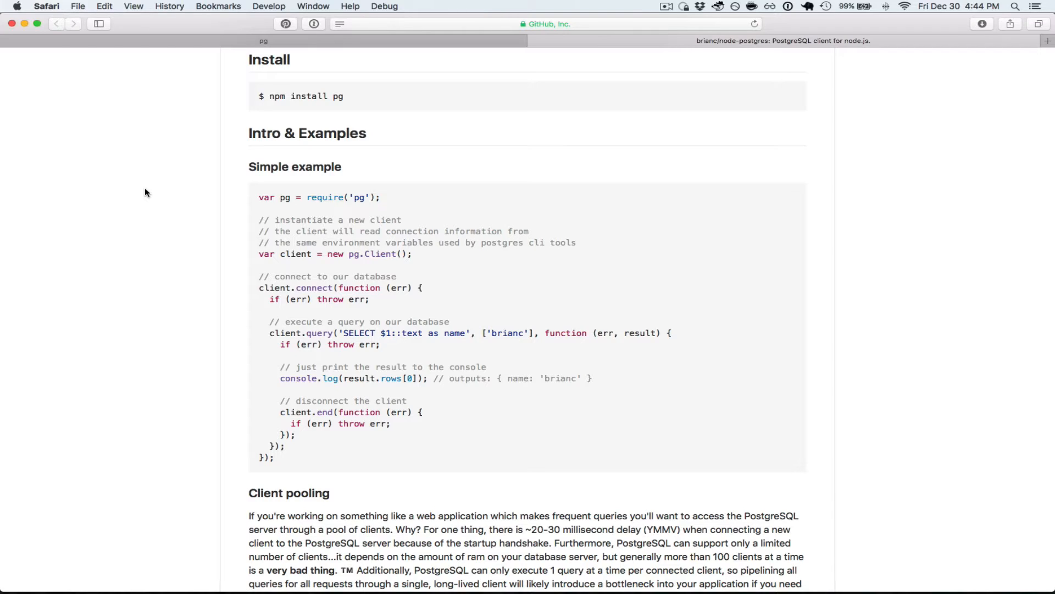
mouse_move(393, 268)
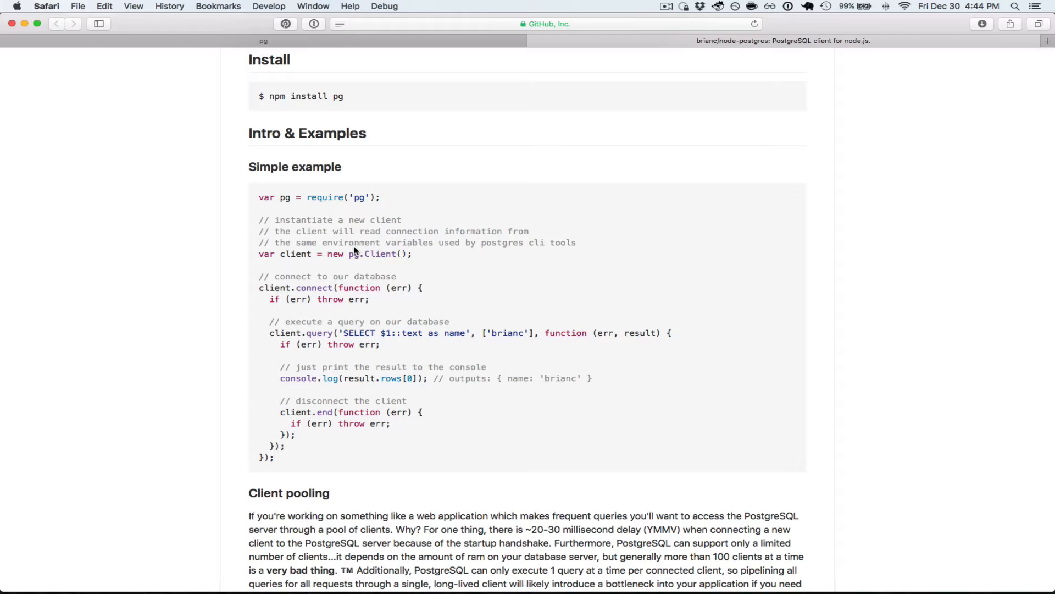
mouse_move(331, 271)
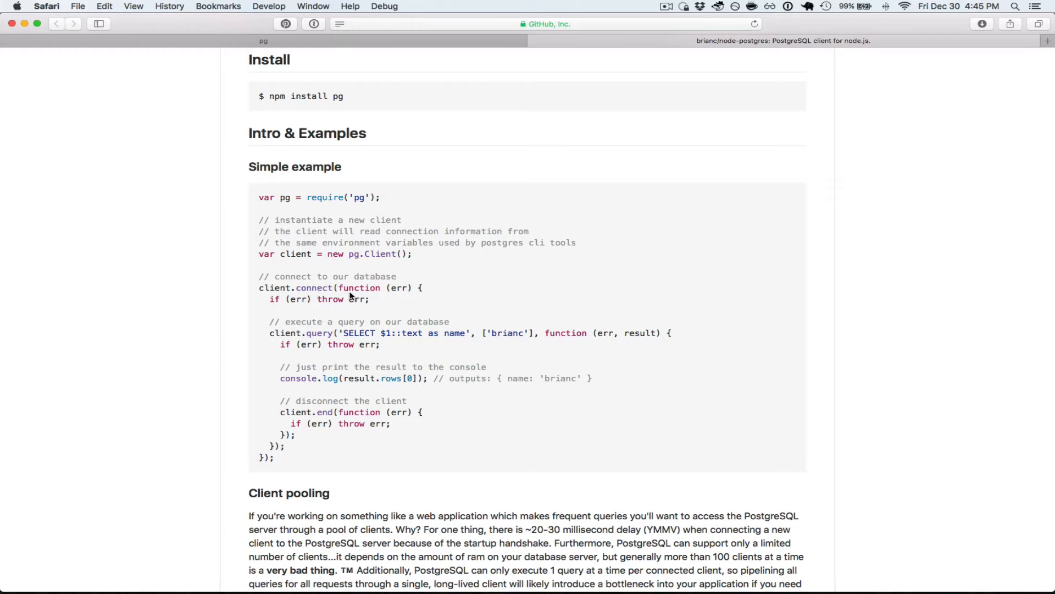
mouse_move(397, 296)
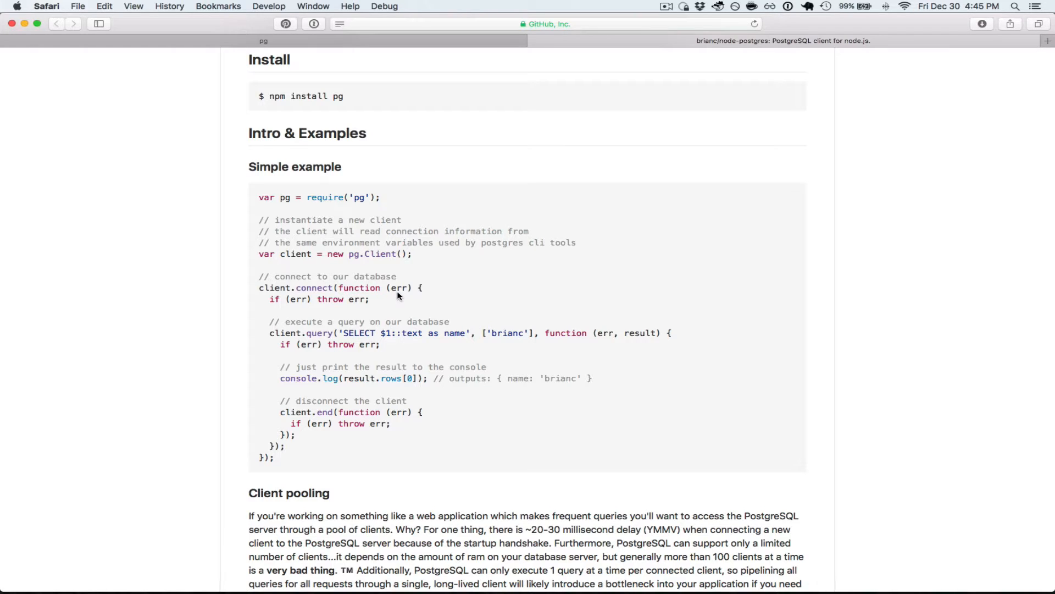
mouse_move(374, 303)
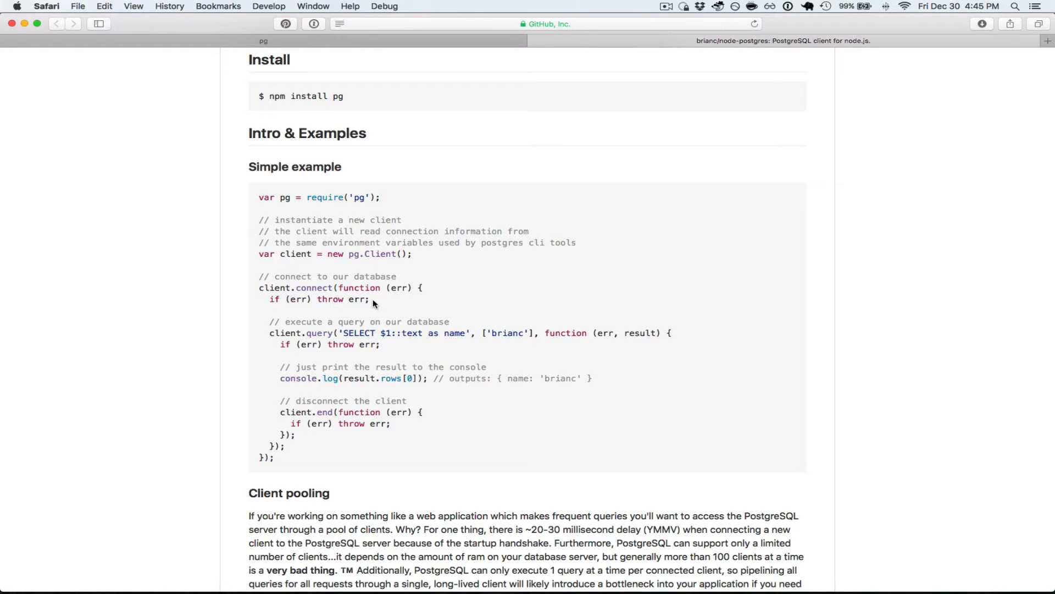
scroll(down, 3)
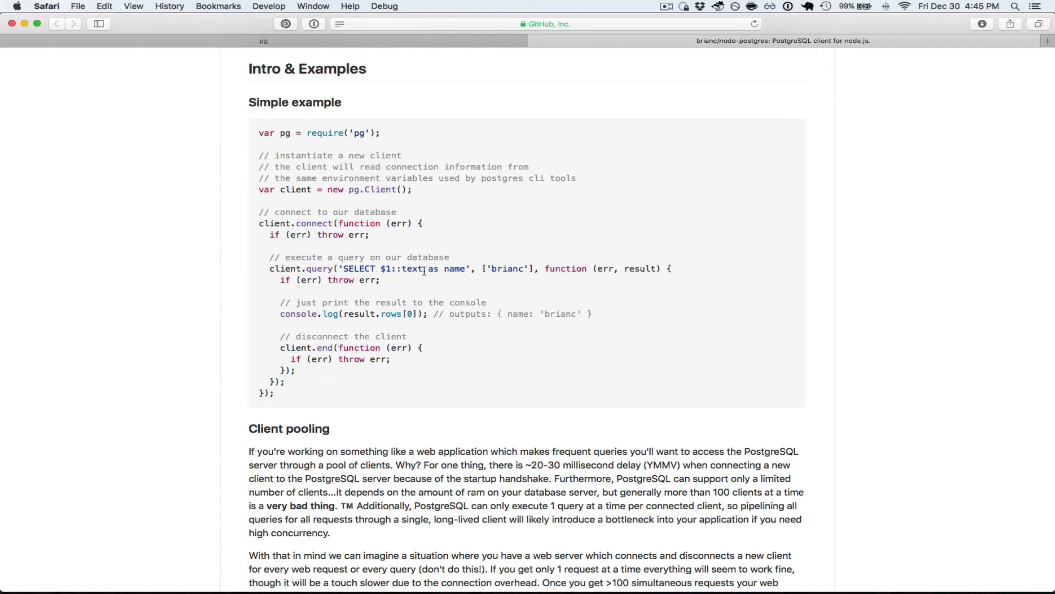
mouse_move(461, 270)
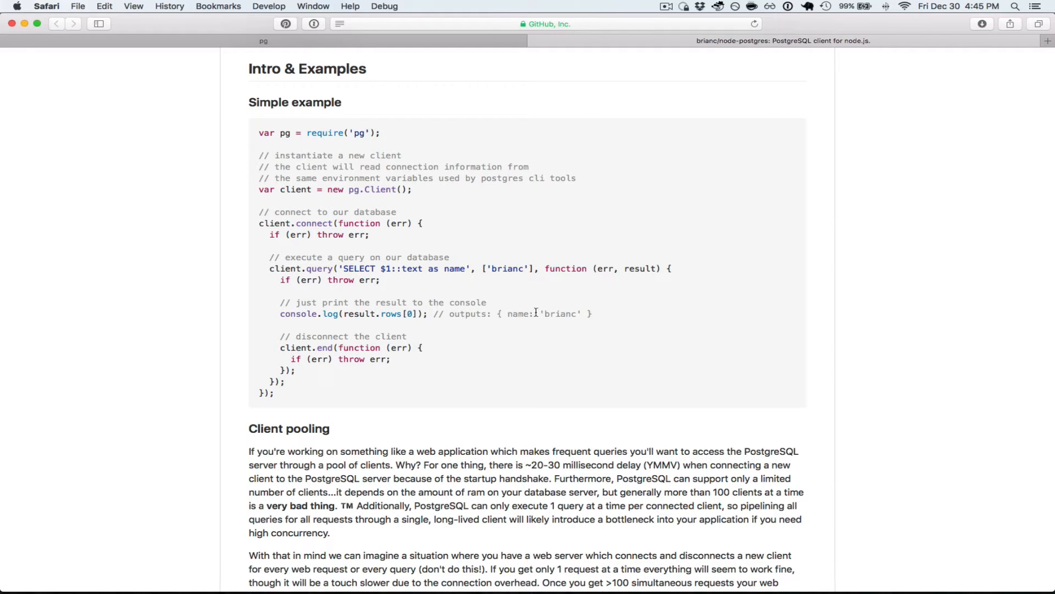
mouse_move(515, 317)
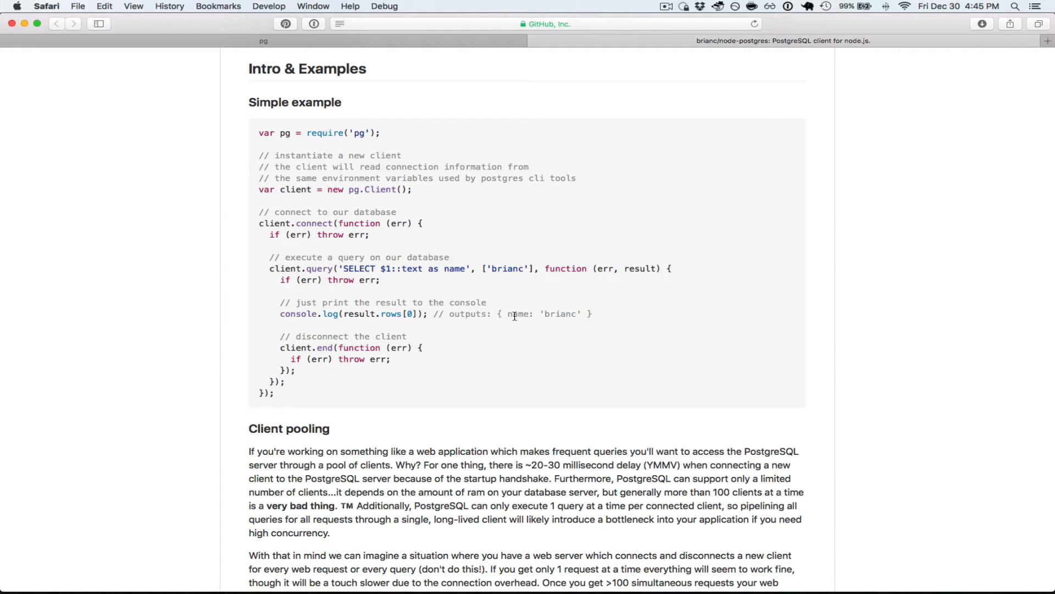
mouse_move(558, 318)
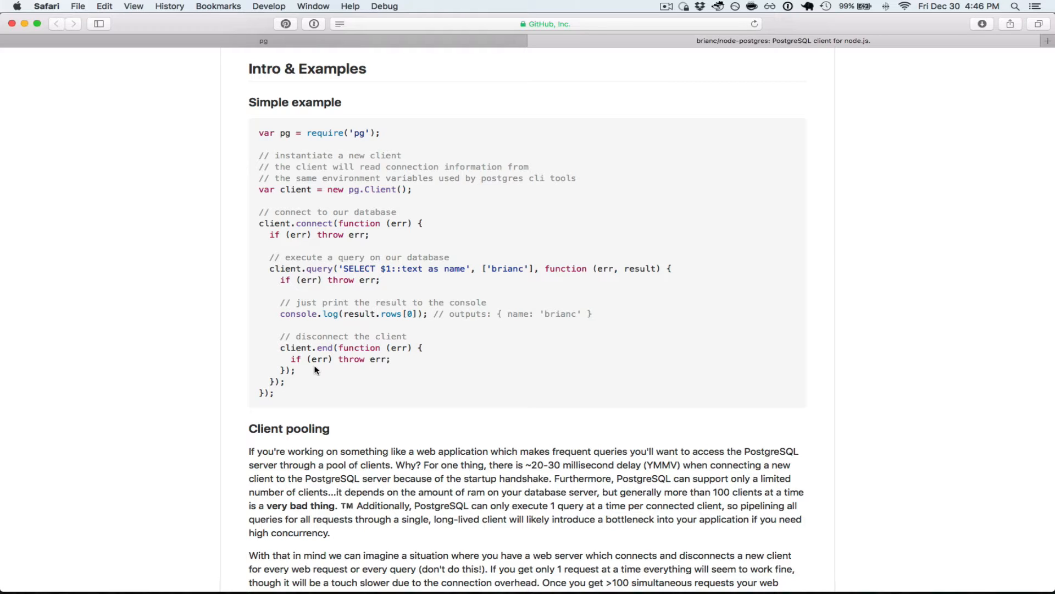
Step: Scroll down to the Client pooling explanation and the start of the pool config code
scroll(down, 3)
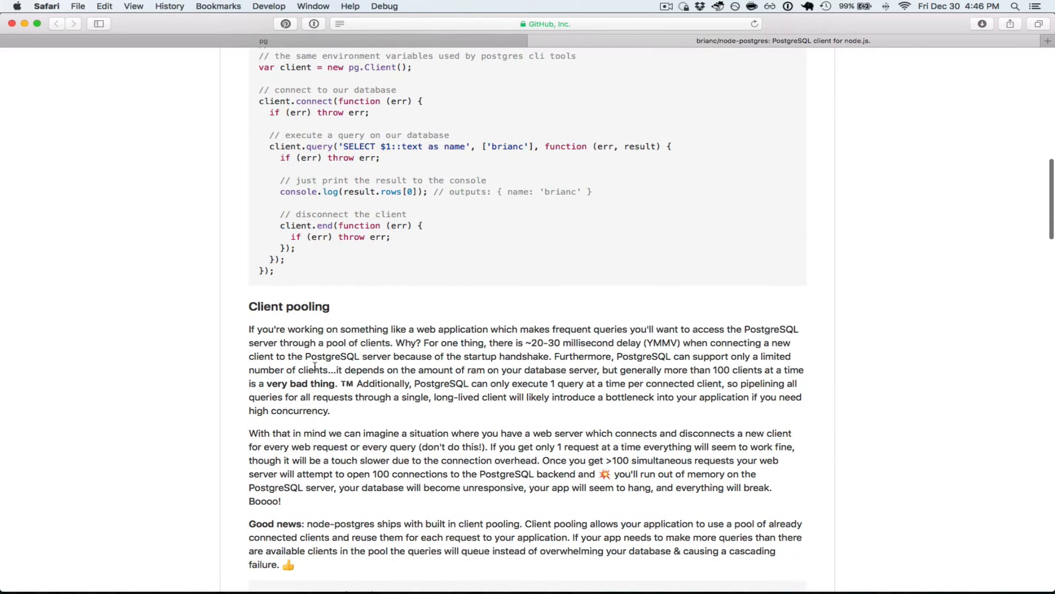
scroll(down, 3)
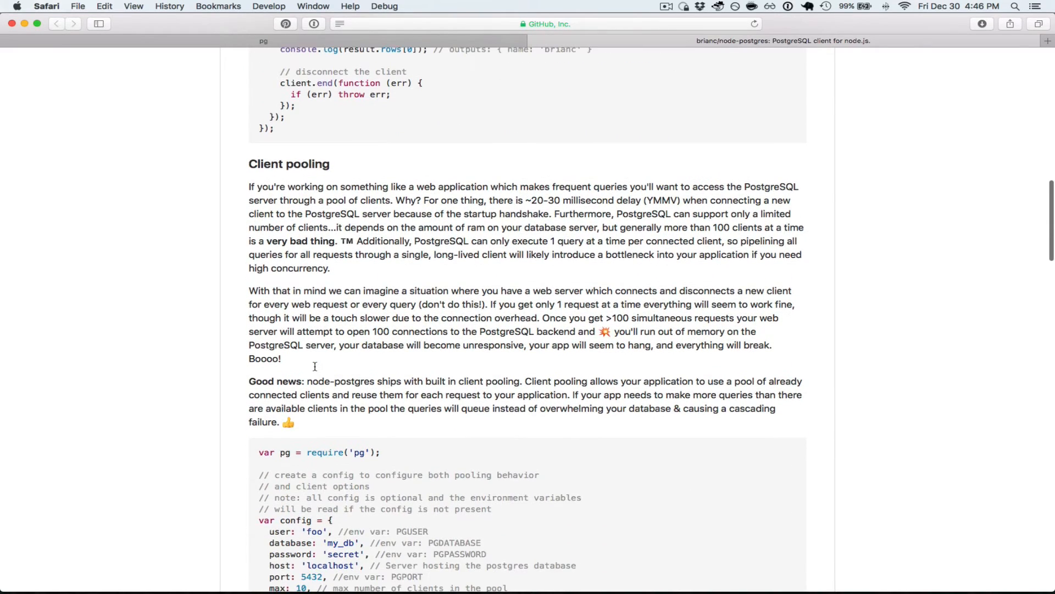
scroll(down, 3)
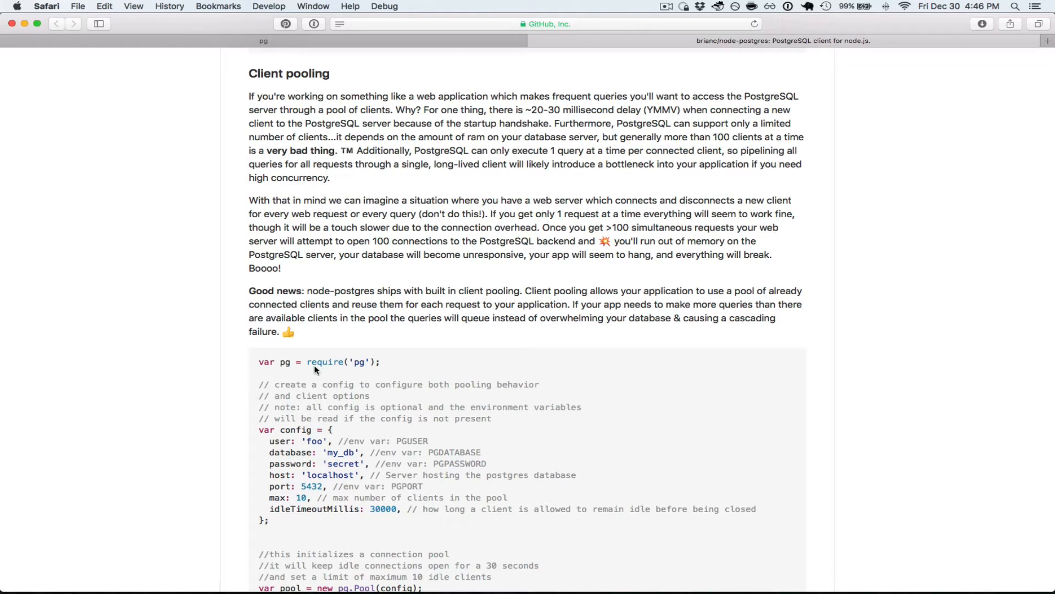
mouse_move(502, 211)
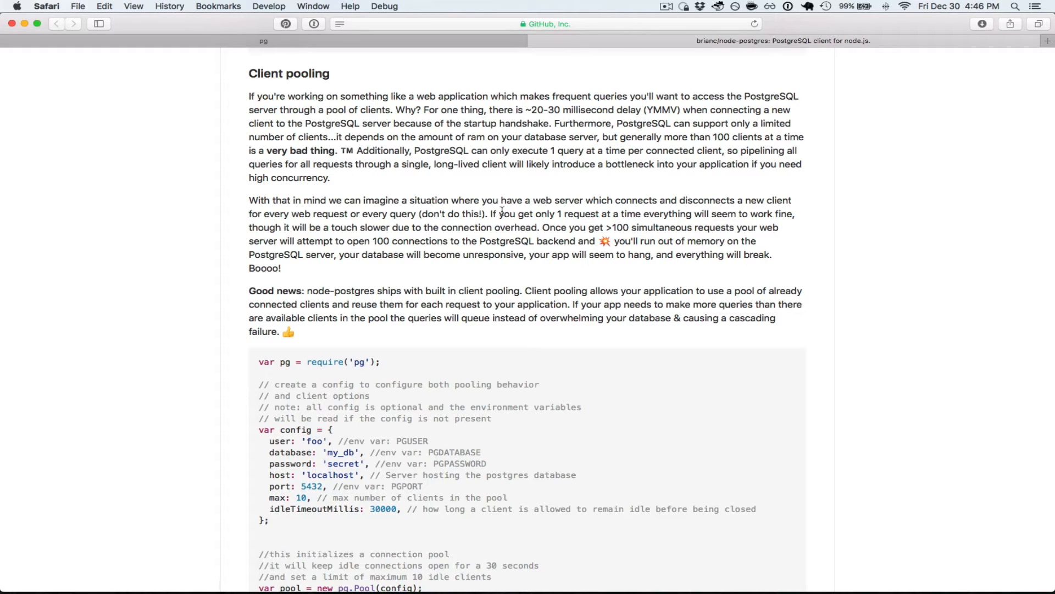
mouse_move(534, 114)
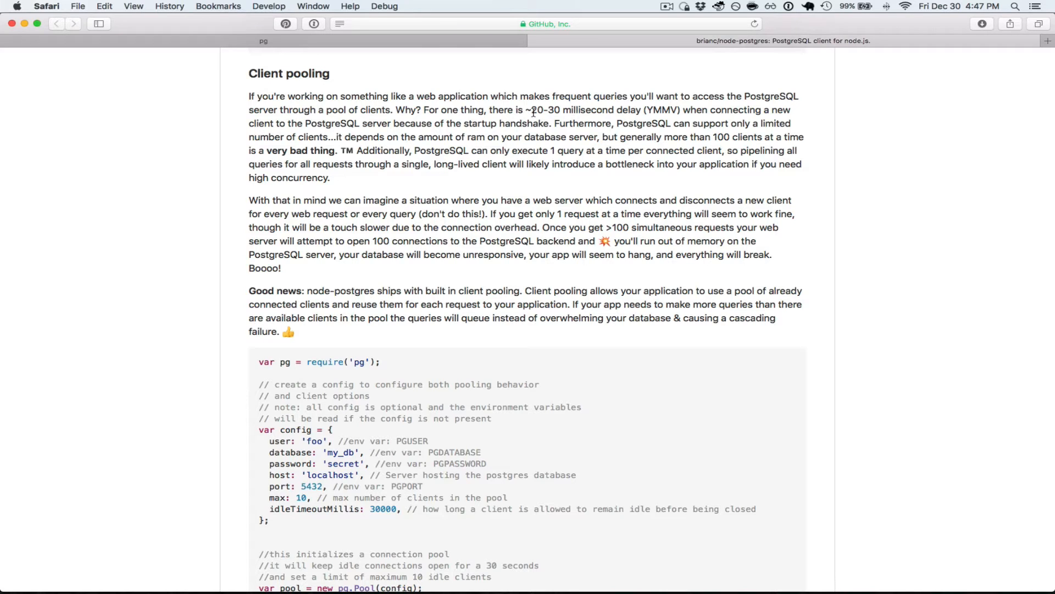
mouse_move(543, 182)
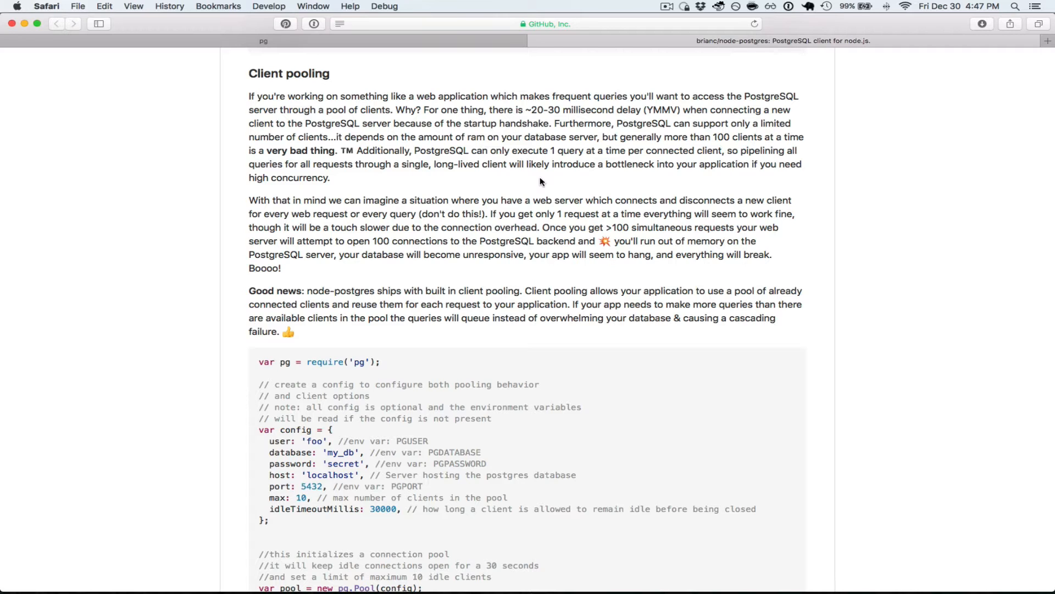
Step: Scroll through the pool example to the client release and the idle-client error handler
scroll(down, 3)
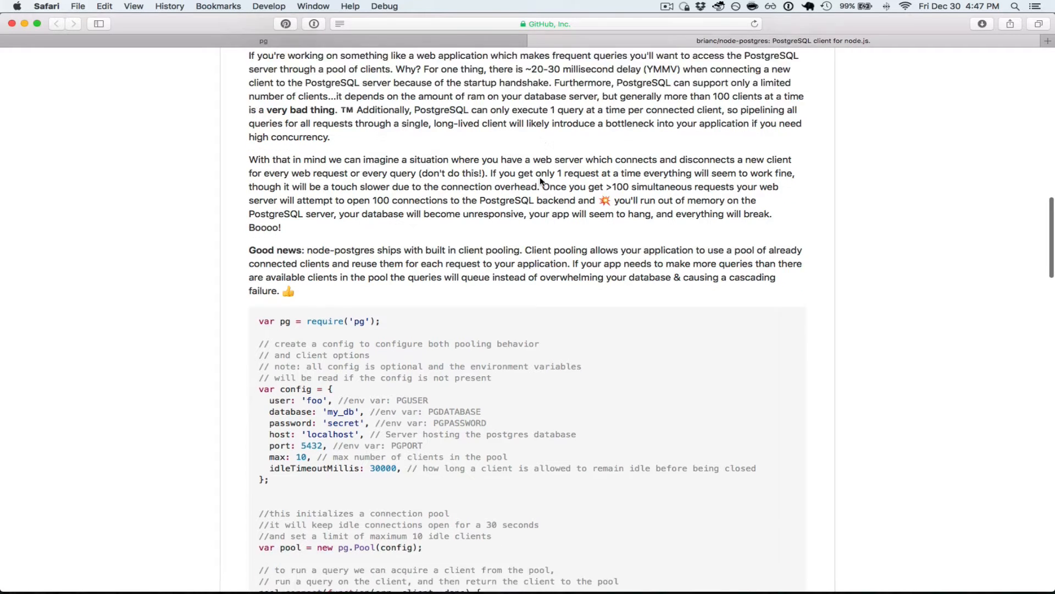
scroll(down, 3)
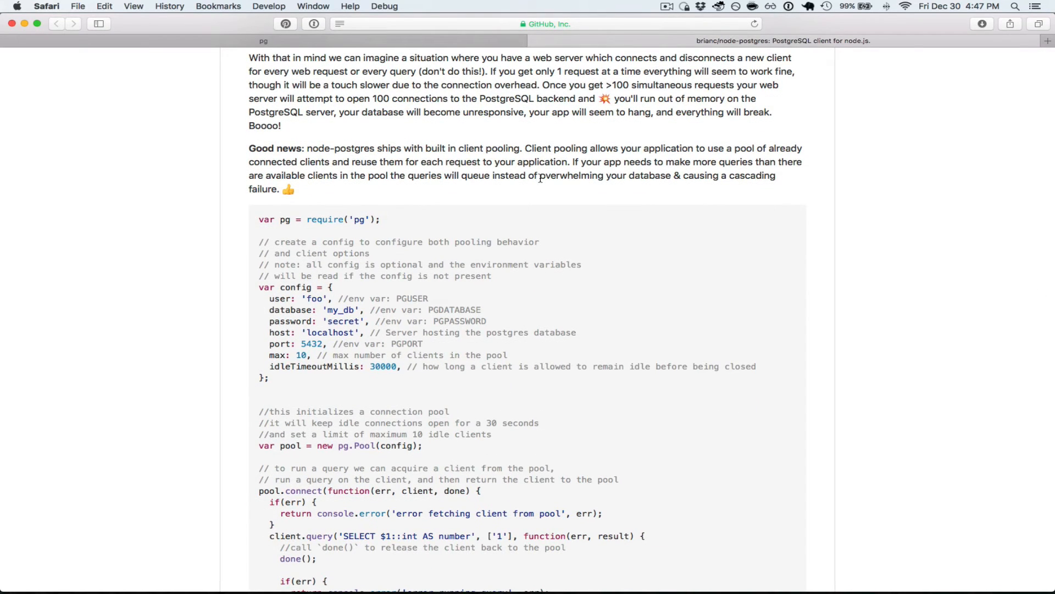
scroll(up, 3)
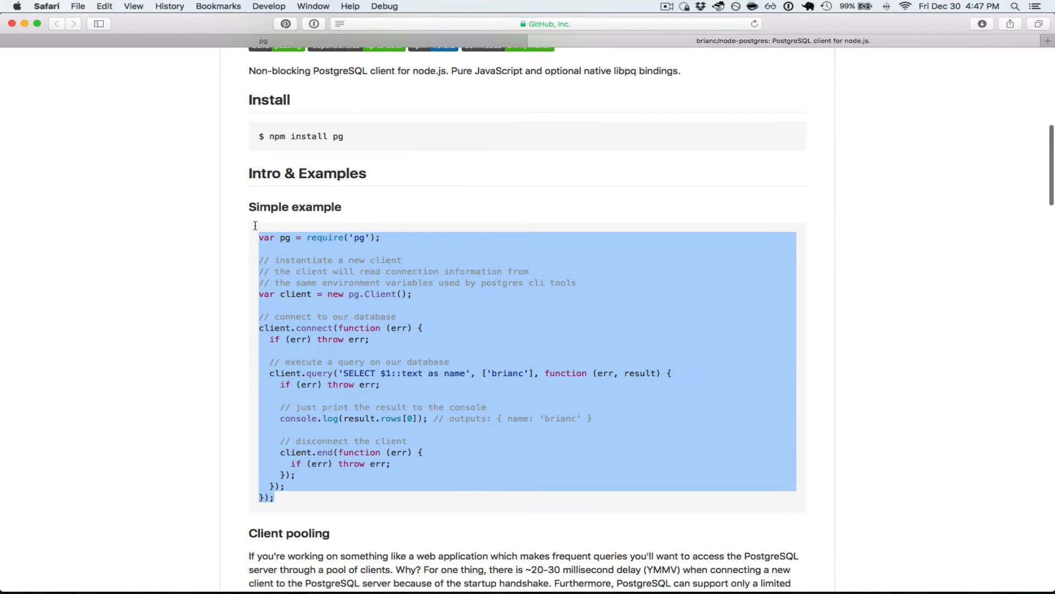
scroll(down, 3)
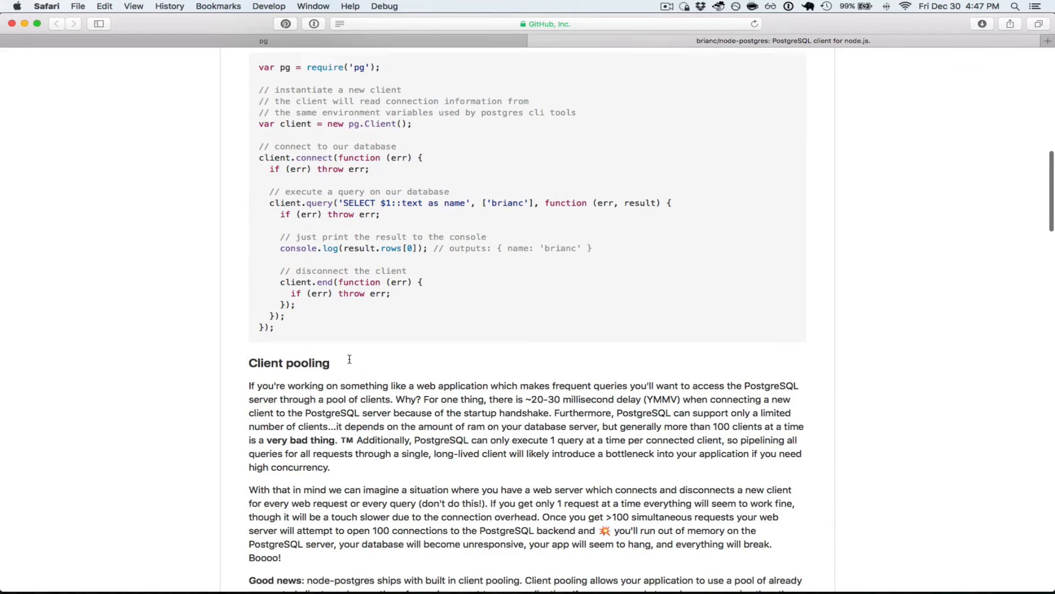
scroll(down, 3)
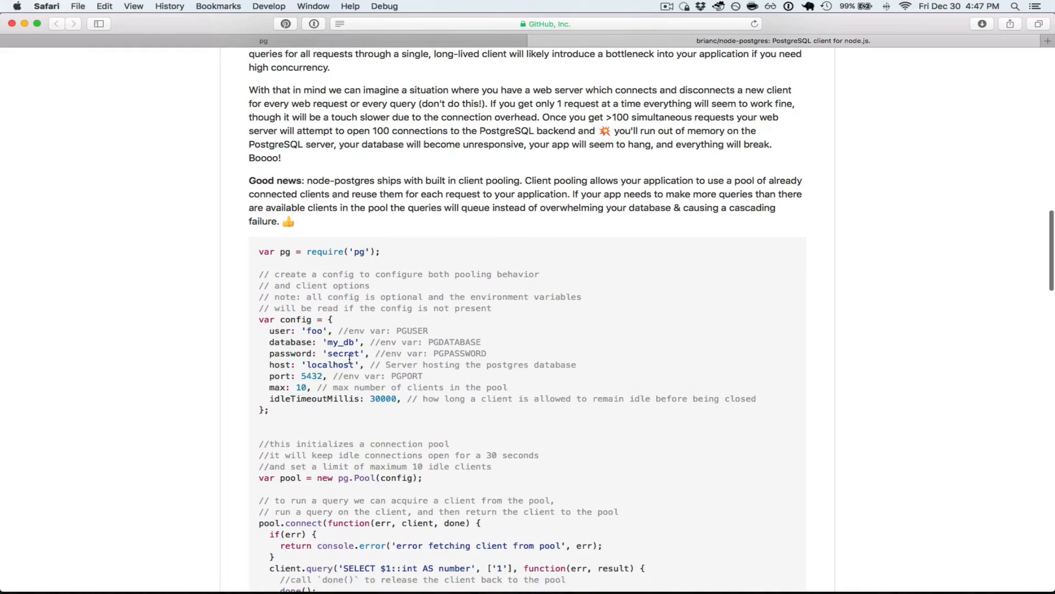
scroll(down, 3)
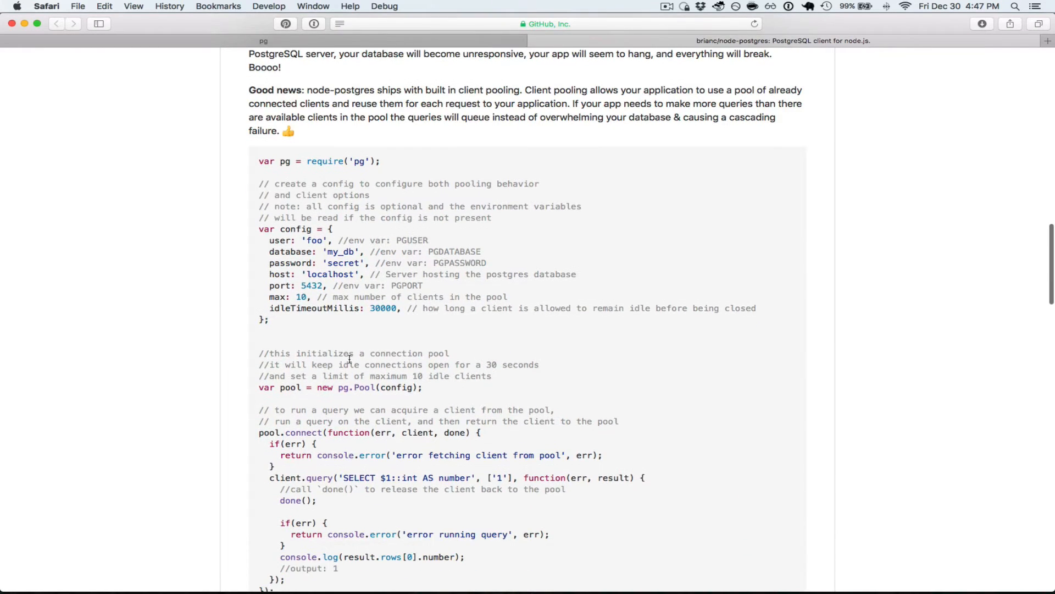
scroll(down, 3)
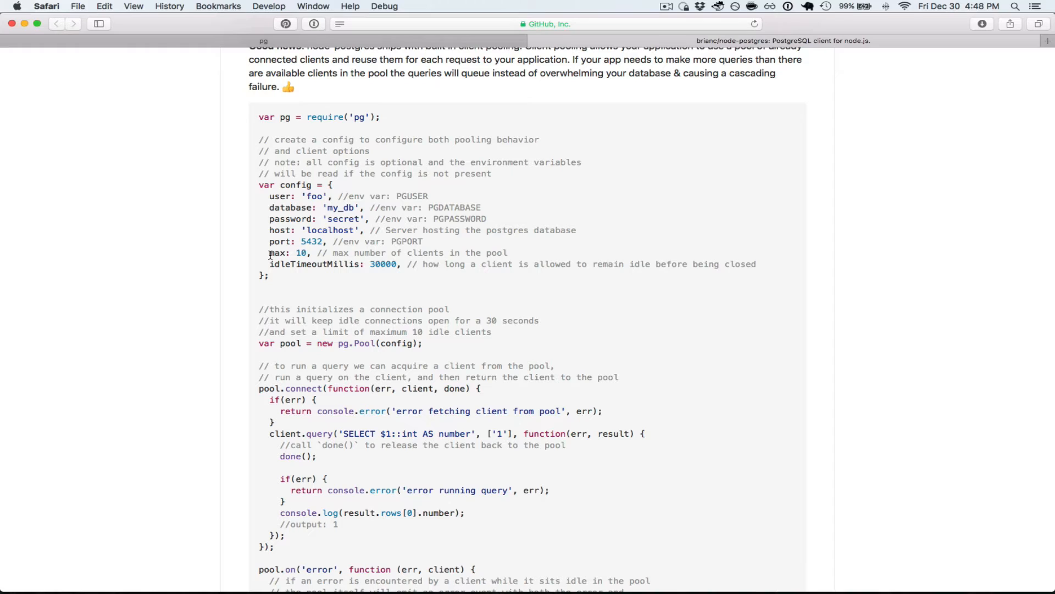
mouse_move(313, 255)
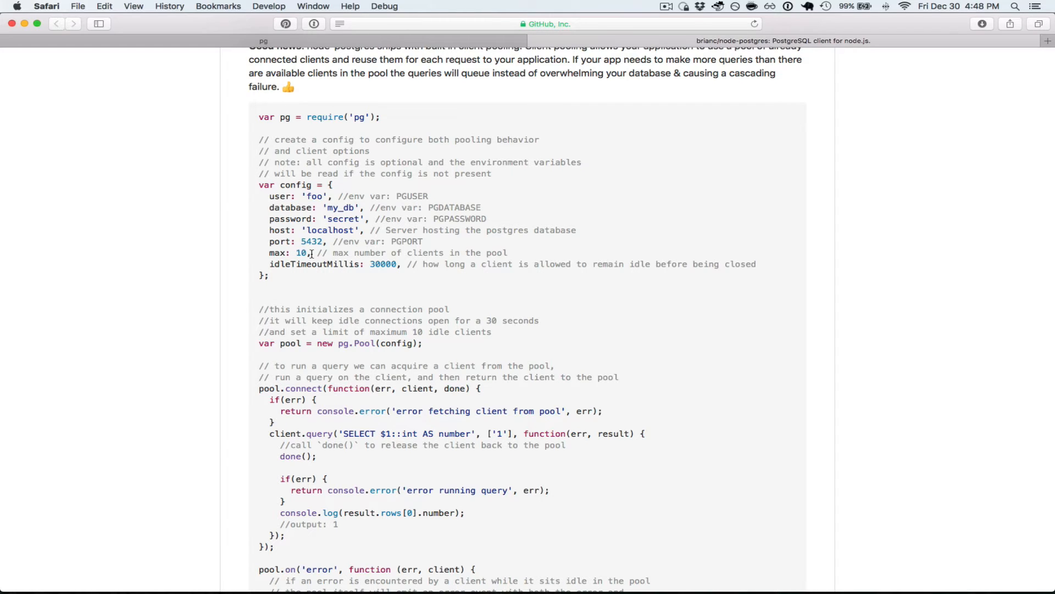
mouse_move(318, 263)
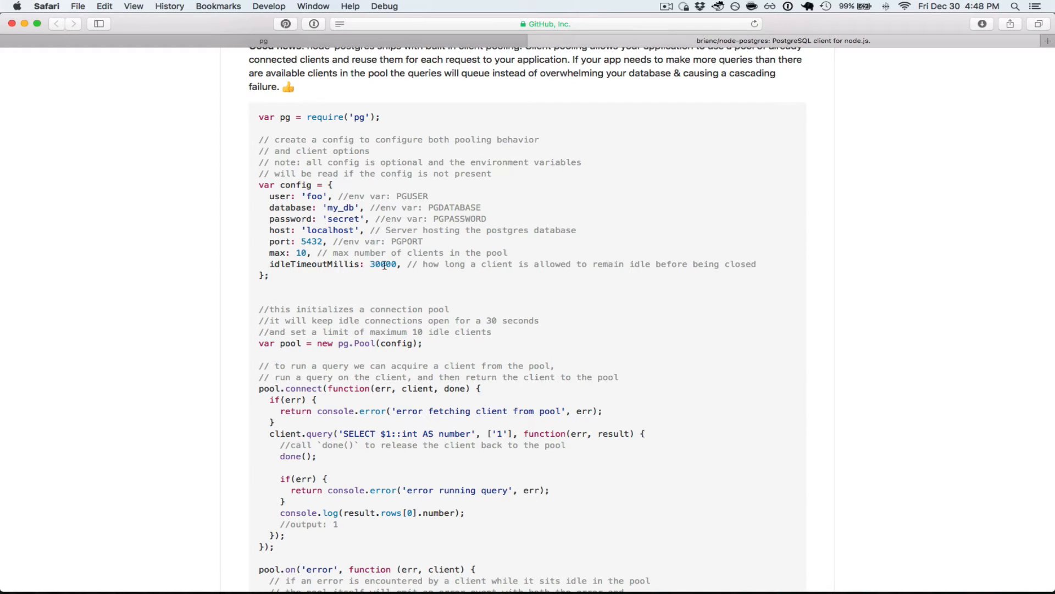
Step: Highlight the 30000 idleTimeoutMillis value and scroll to the pool.on('error') handler
double_click(383, 263)
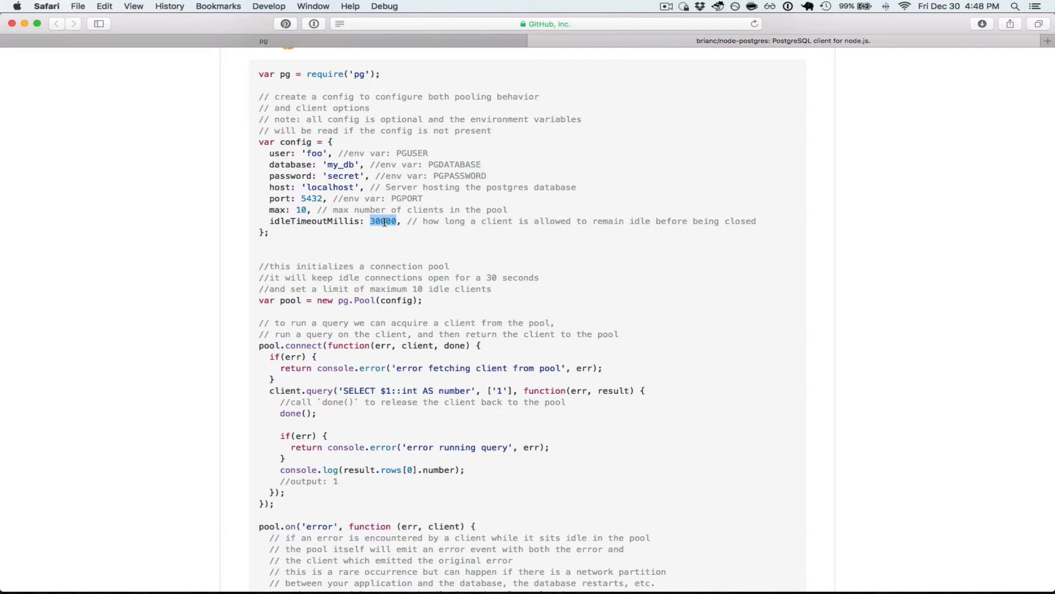
scroll(down, 3)
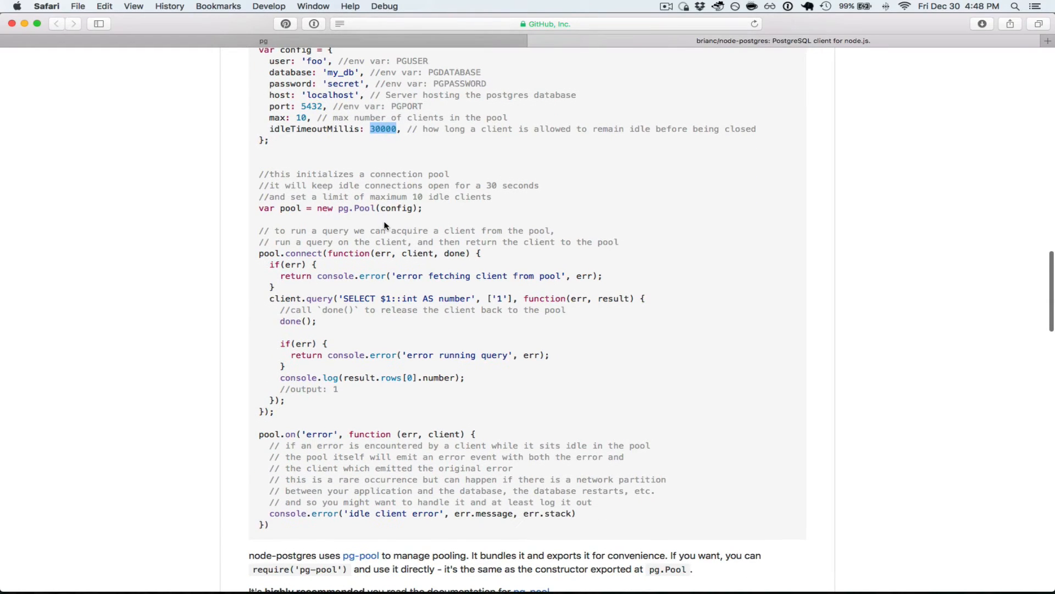
mouse_move(298, 216)
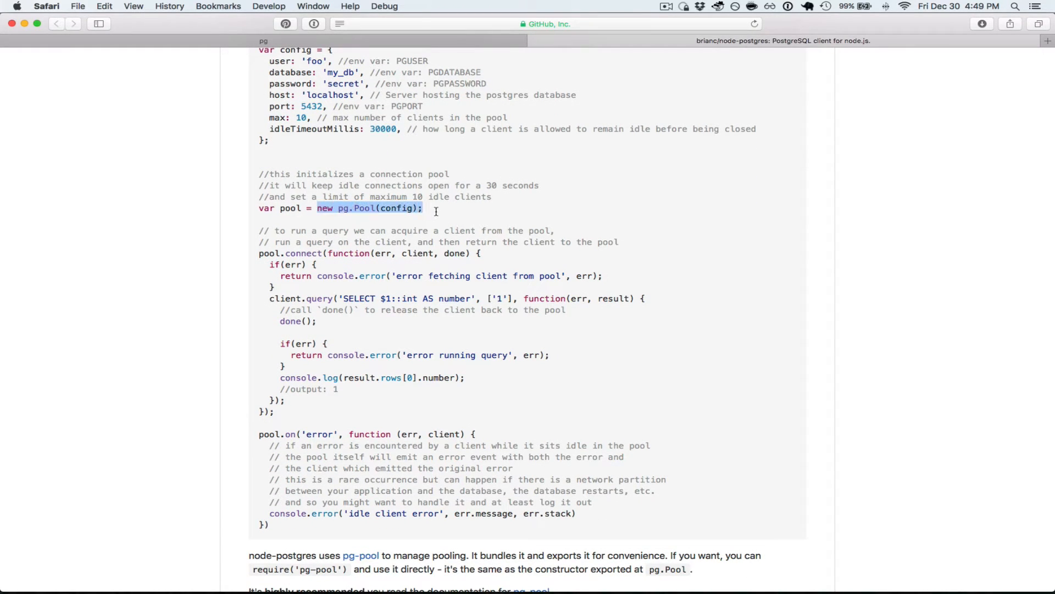
Step: Highlight the new pg.Pool(config) call and other parts of the pooling code
double_click(398, 207)
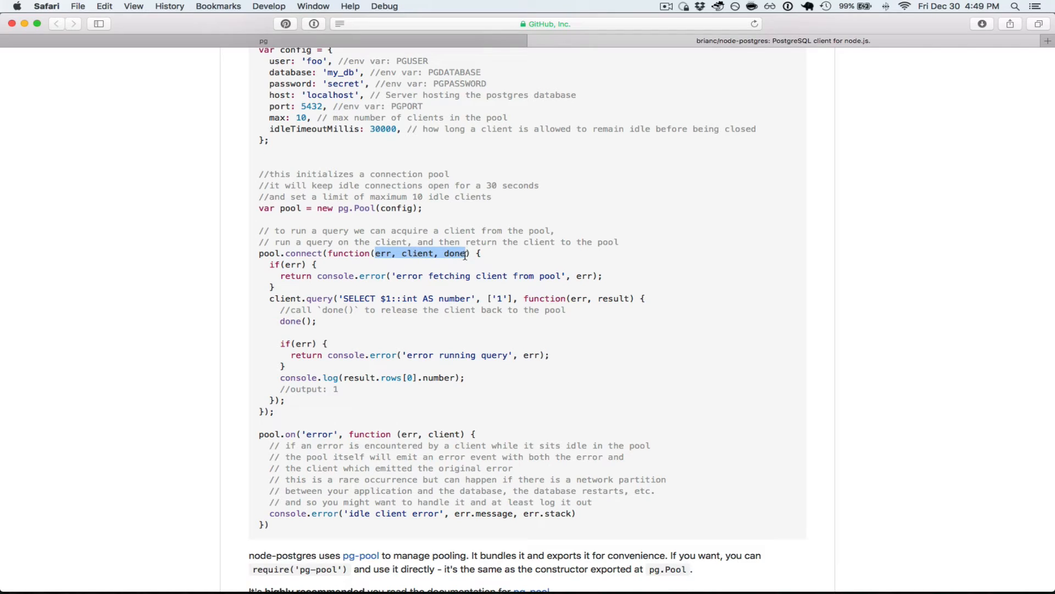
click(301, 266)
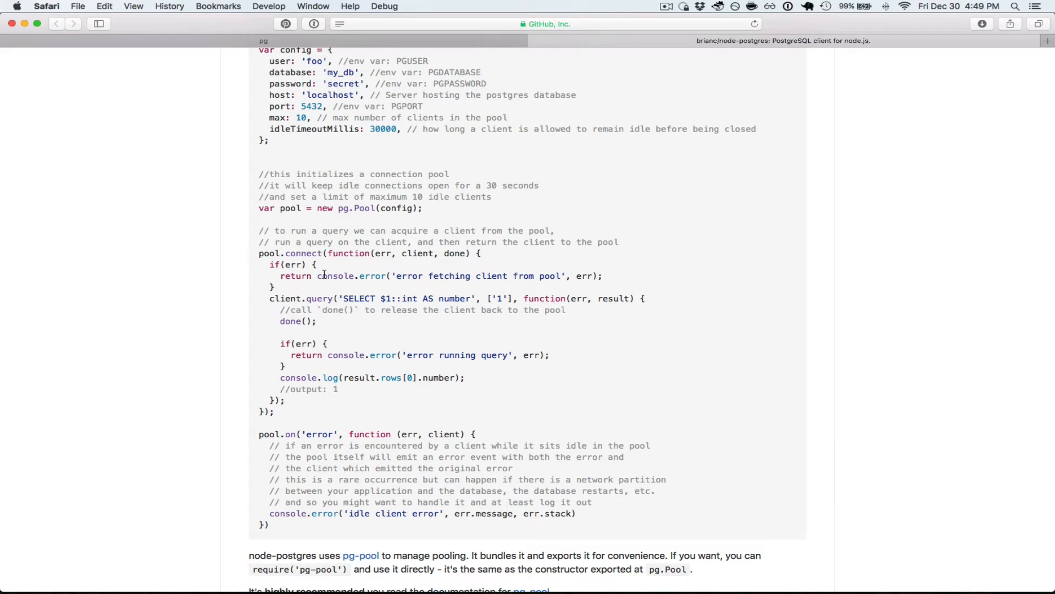
mouse_move(285, 331)
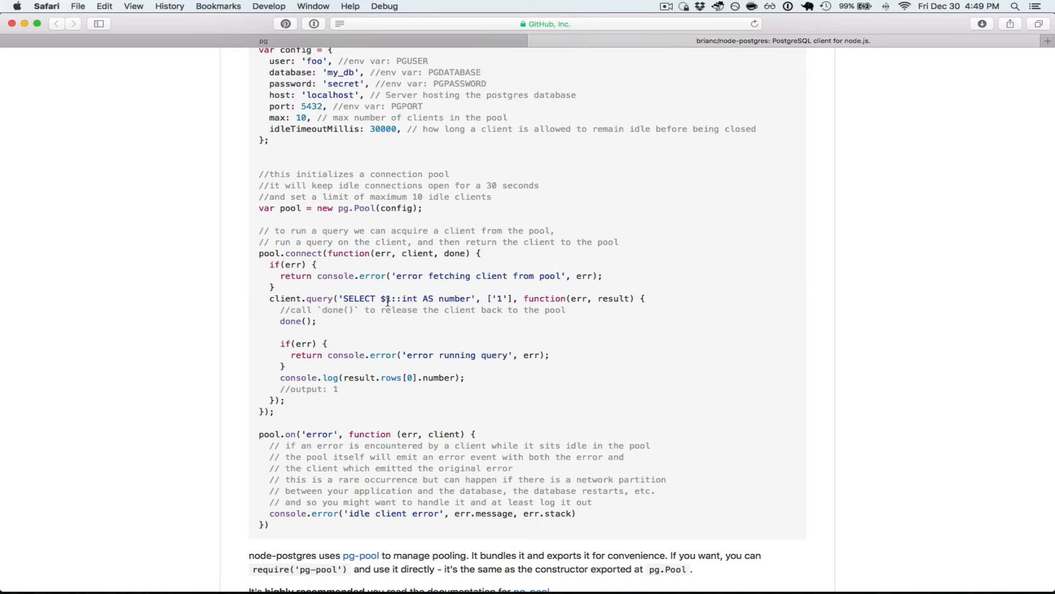
mouse_move(436, 298)
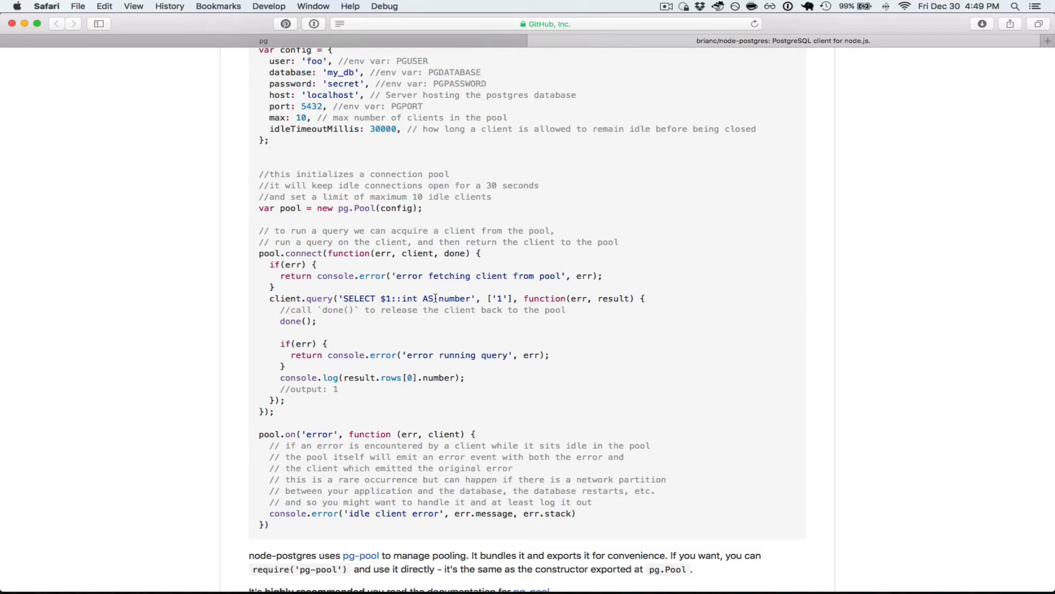
double_click(454, 298)
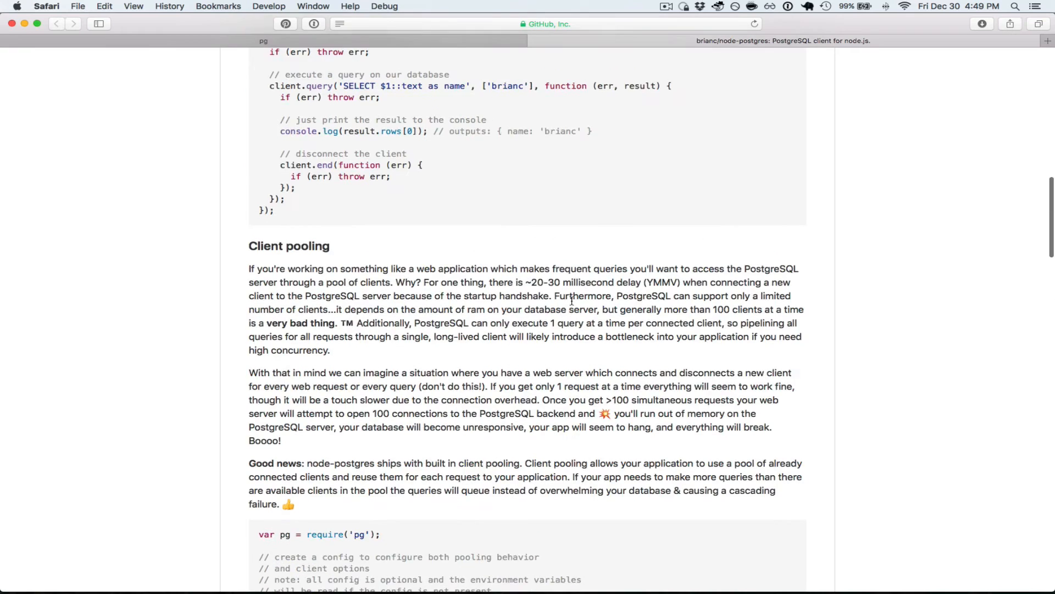
Step: Scroll down to the pg-pool recommendation, SSL note and More Documentation heading
scroll(up, 3)
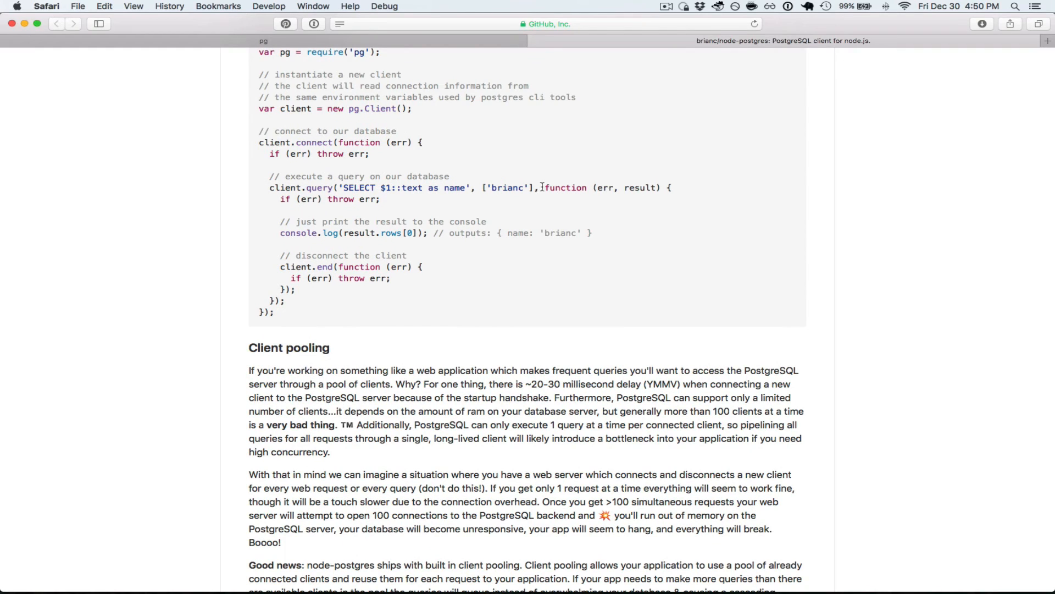
scroll(down, 3)
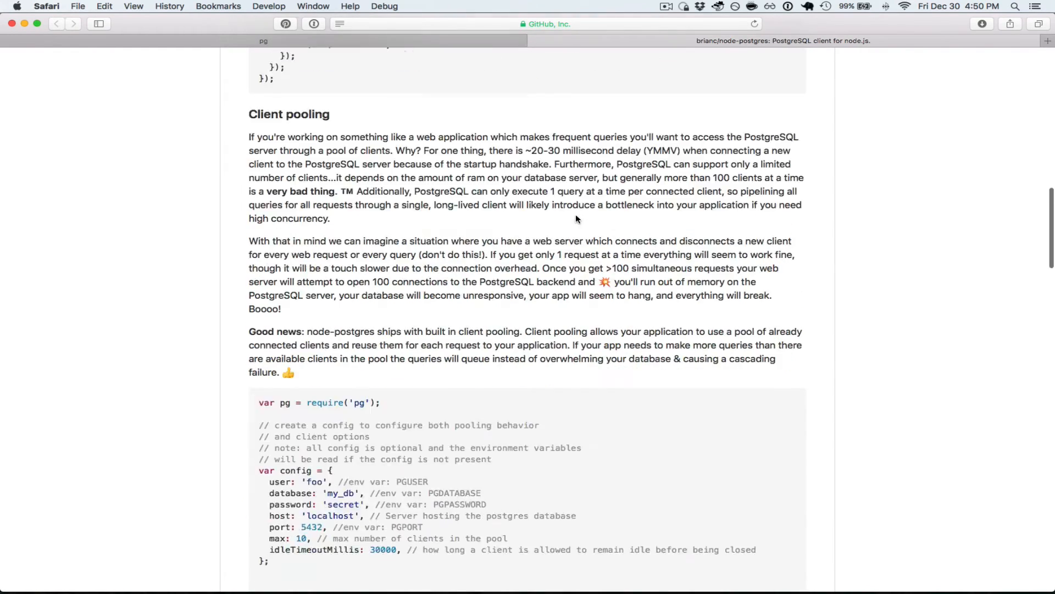
scroll(down, 3)
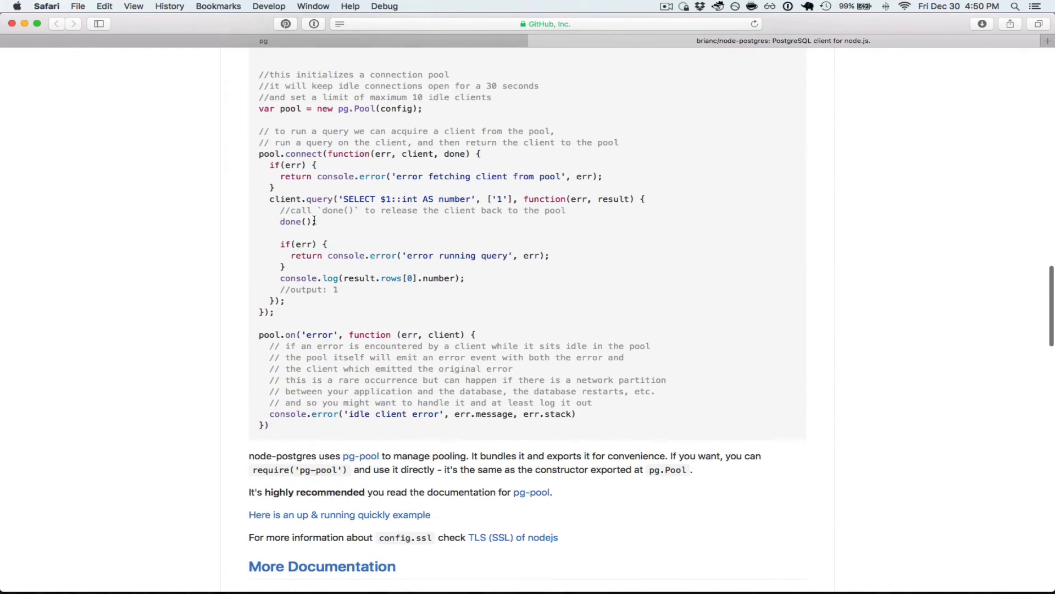
mouse_move(349, 222)
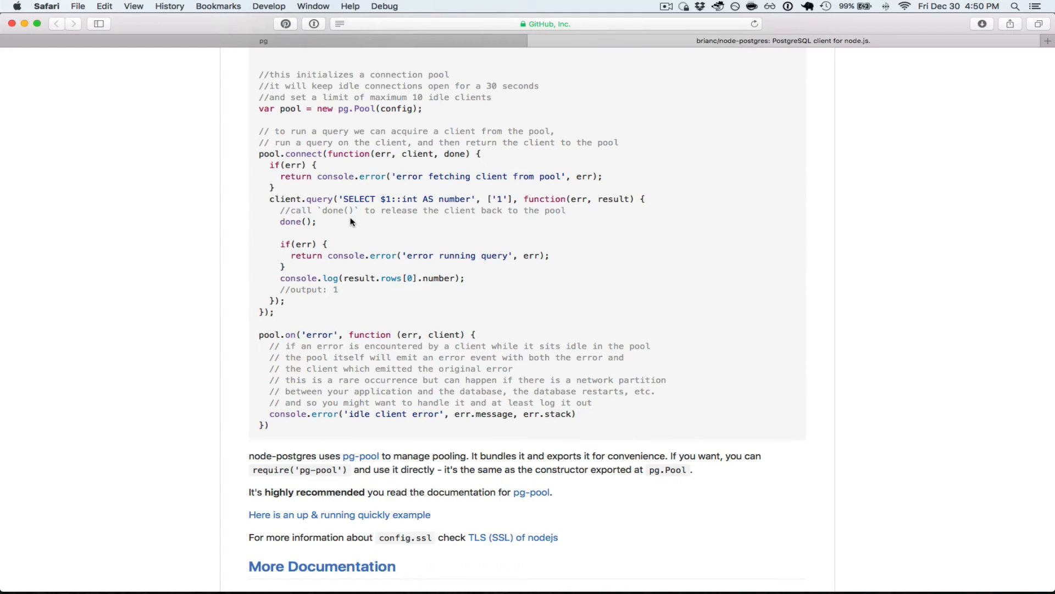
mouse_move(576, 222)
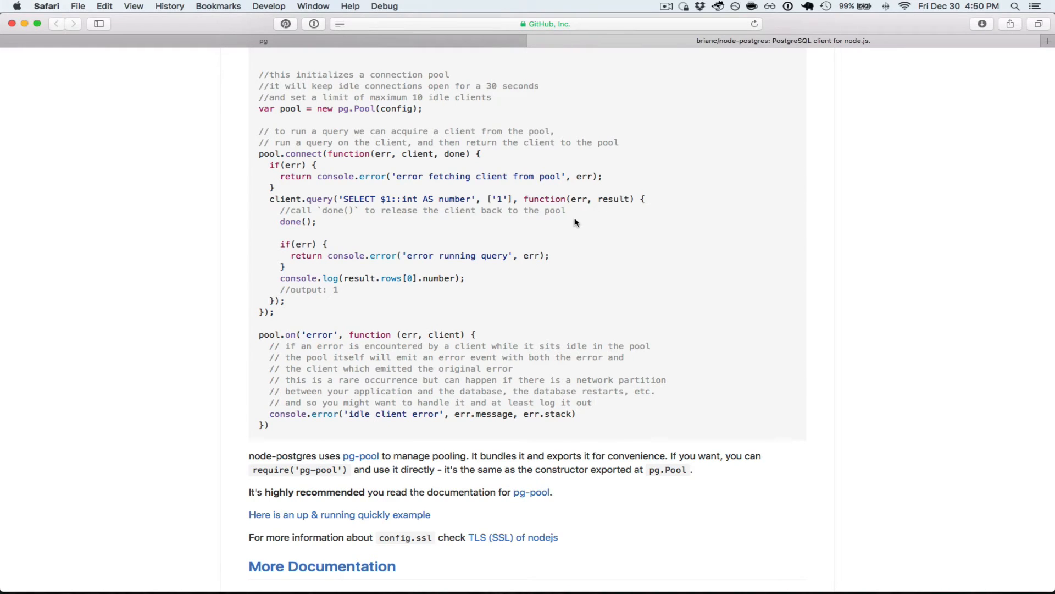
mouse_move(308, 236)
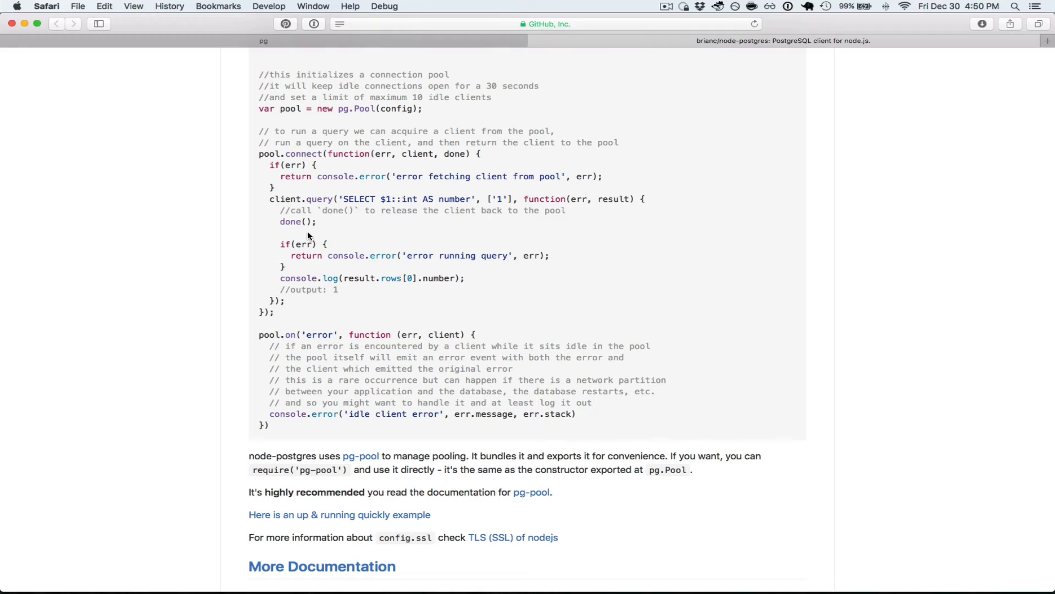
mouse_move(317, 234)
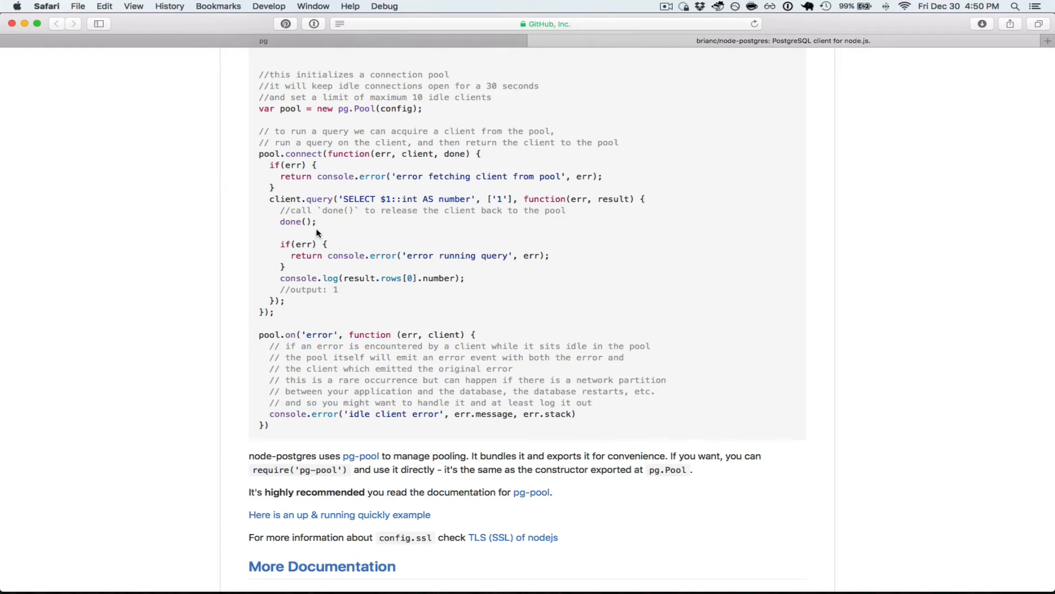
mouse_move(320, 225)
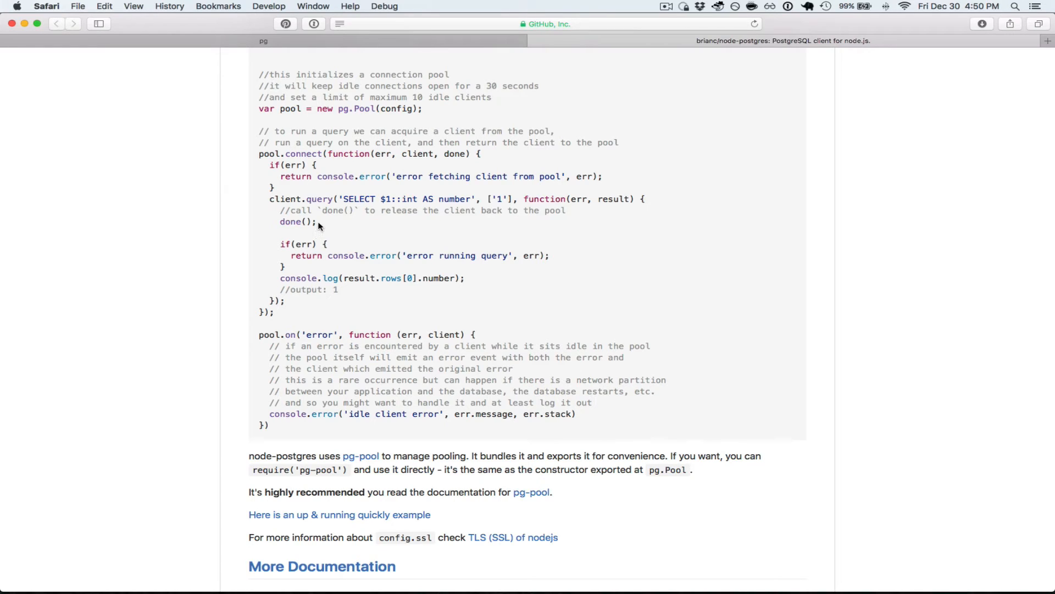
mouse_move(347, 209)
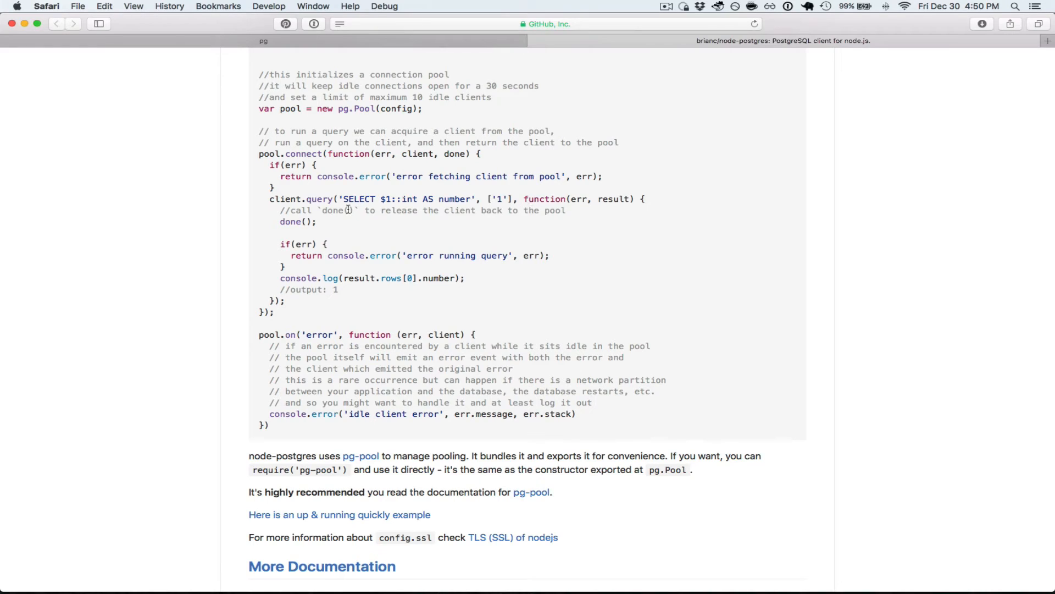
mouse_move(325, 224)
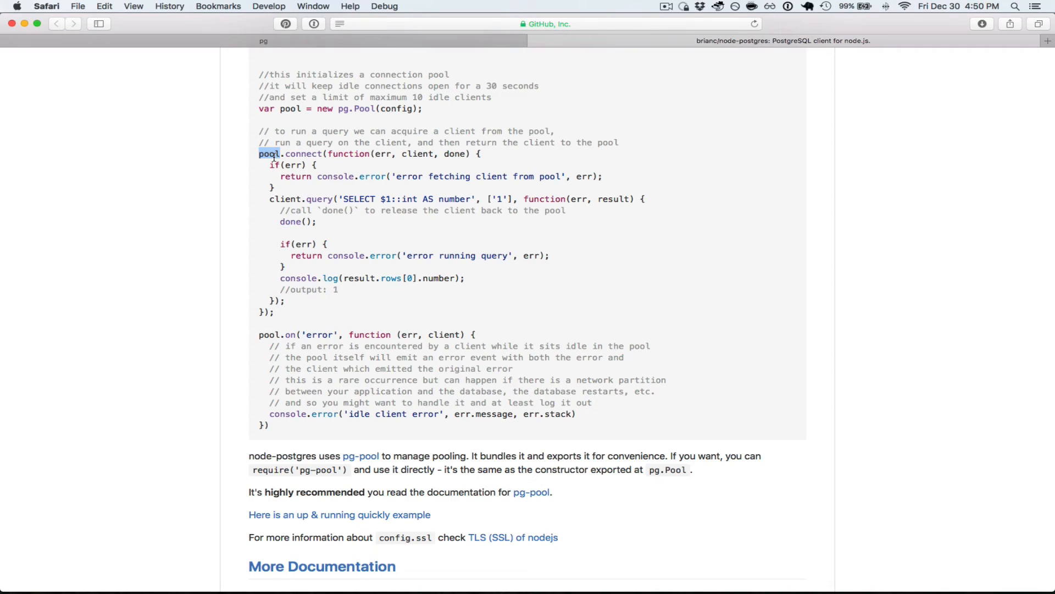
mouse_move(278, 186)
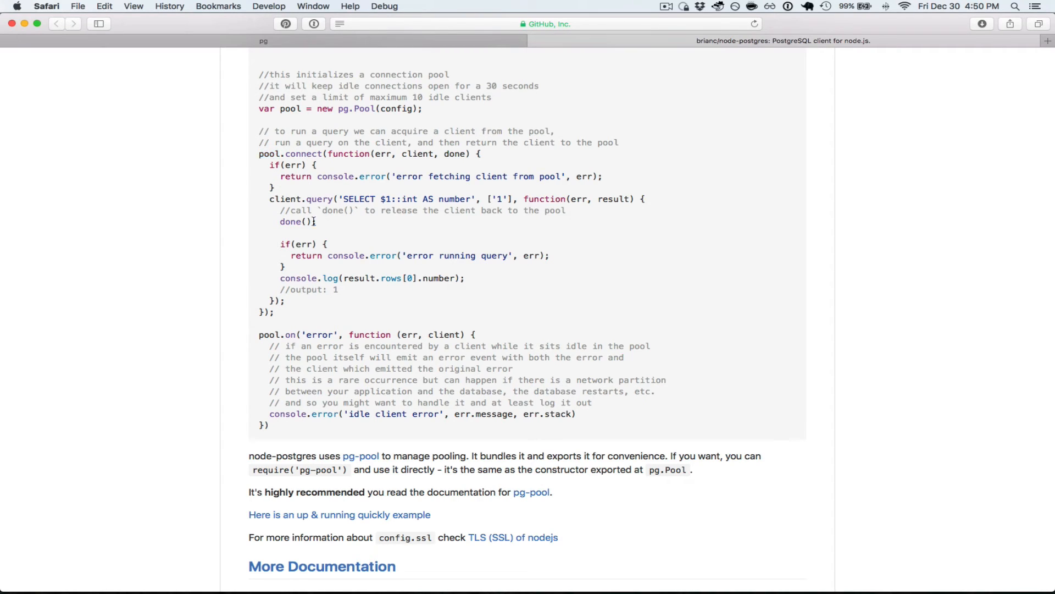
drag(281, 210, 316, 221)
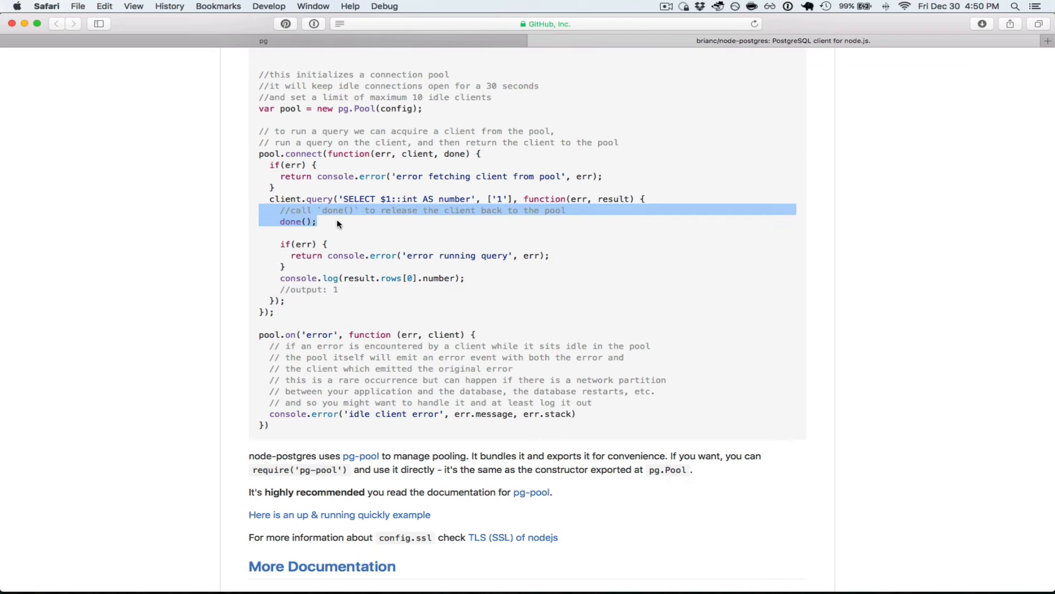
click(337, 224)
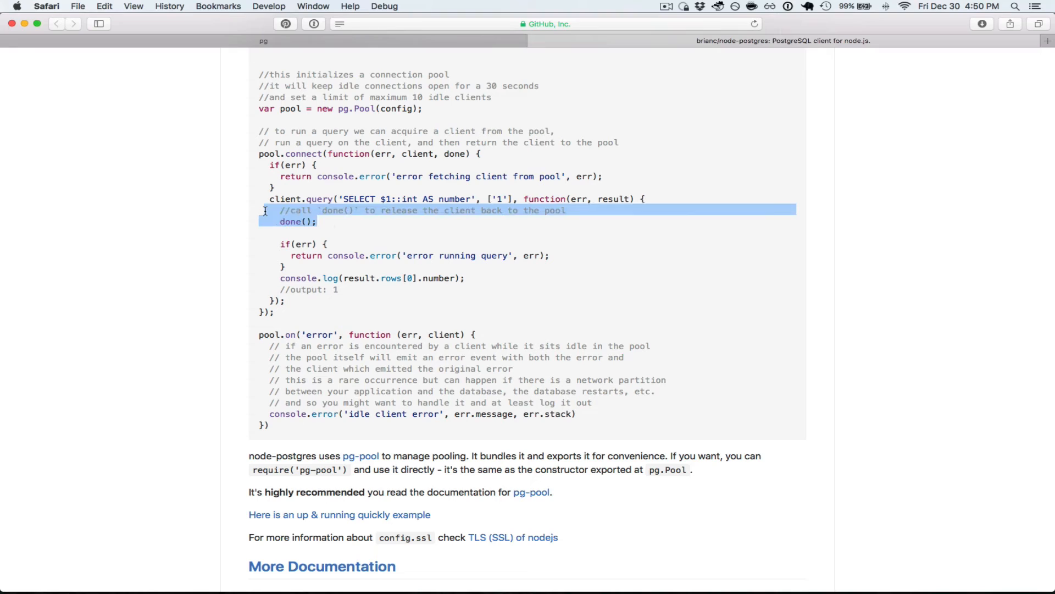
click(387, 274)
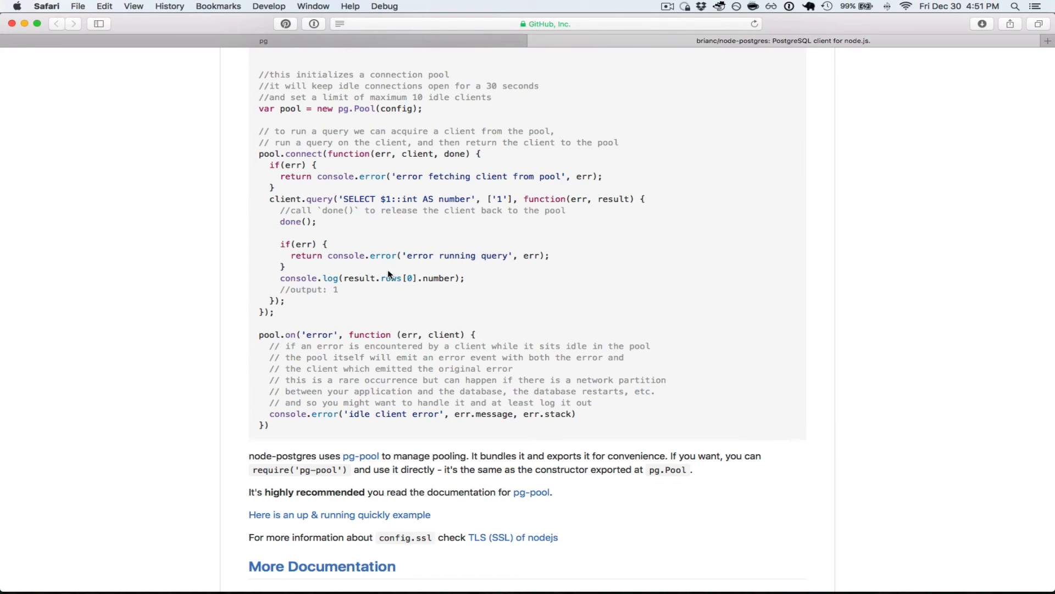
double_click(390, 278)
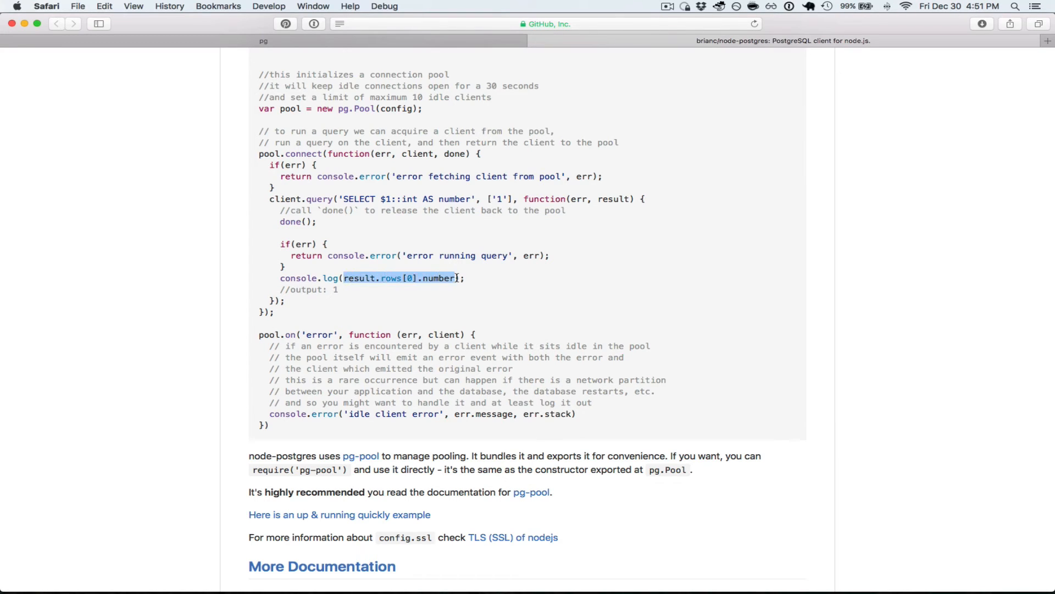
click(408, 278)
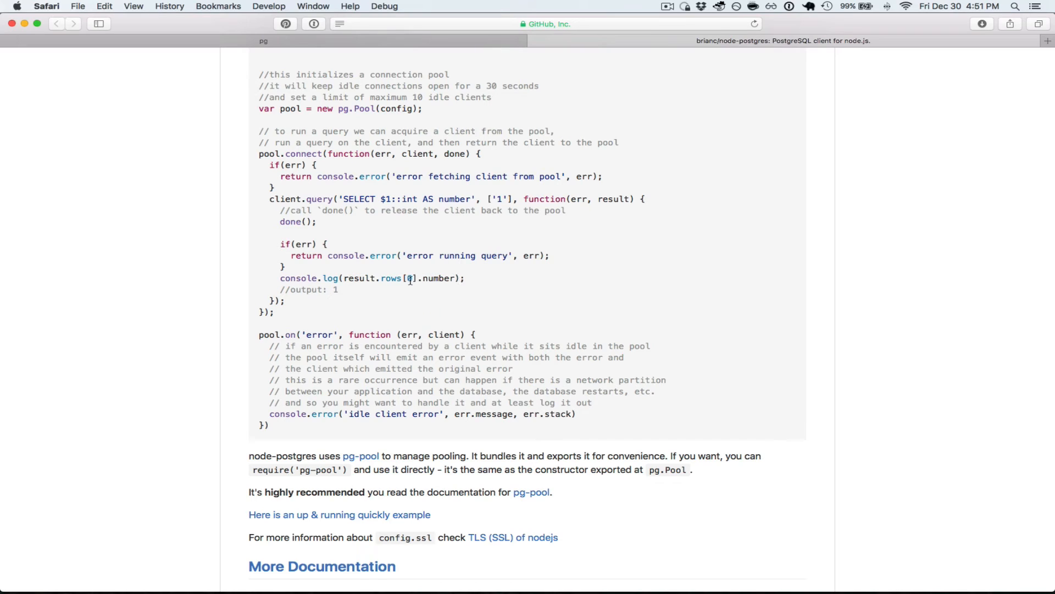
double_click(401, 278)
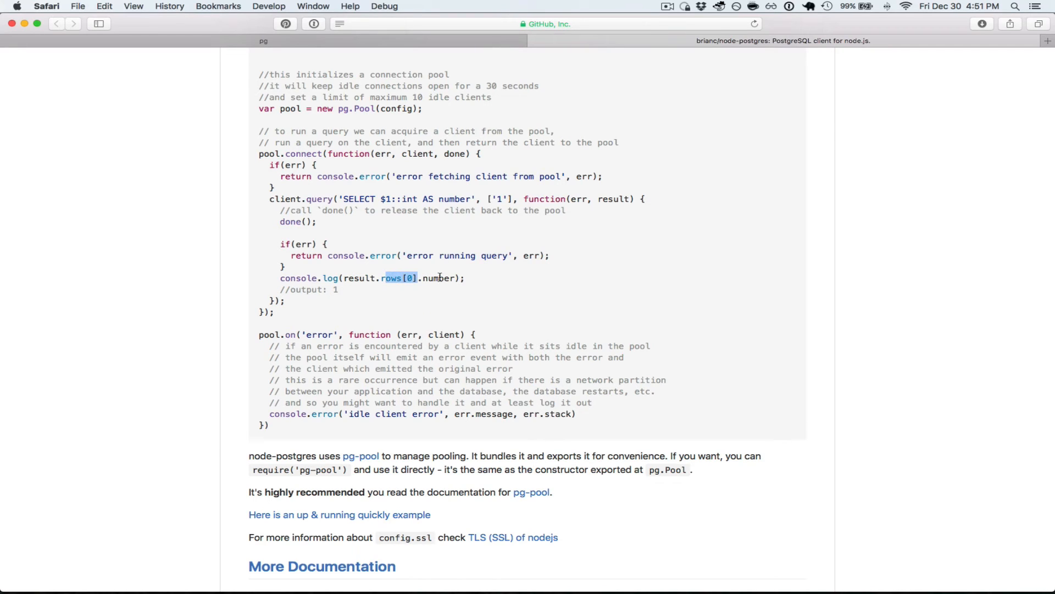
double_click(438, 278)
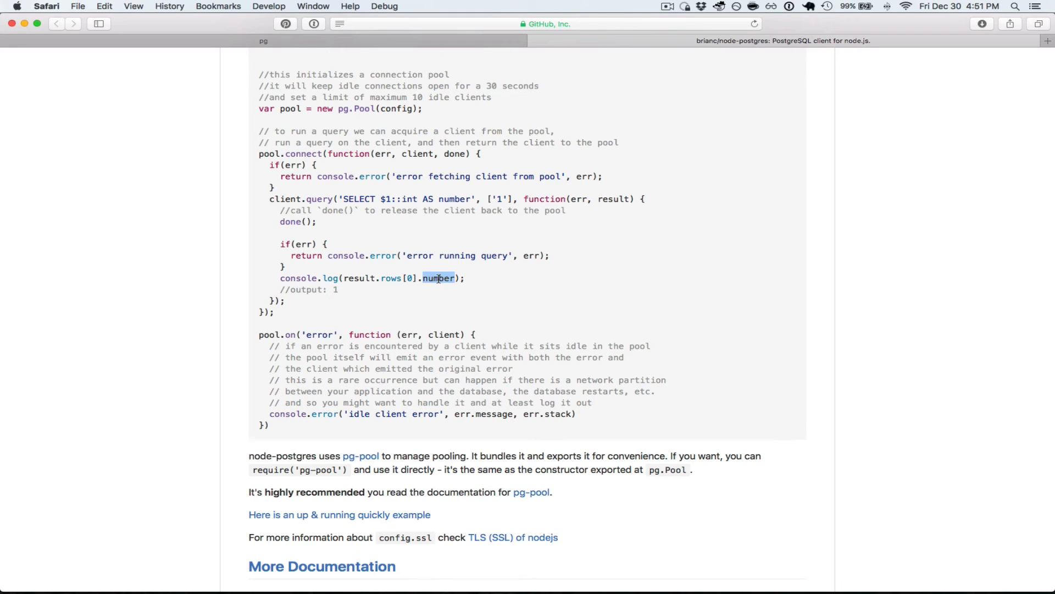
mouse_move(353, 291)
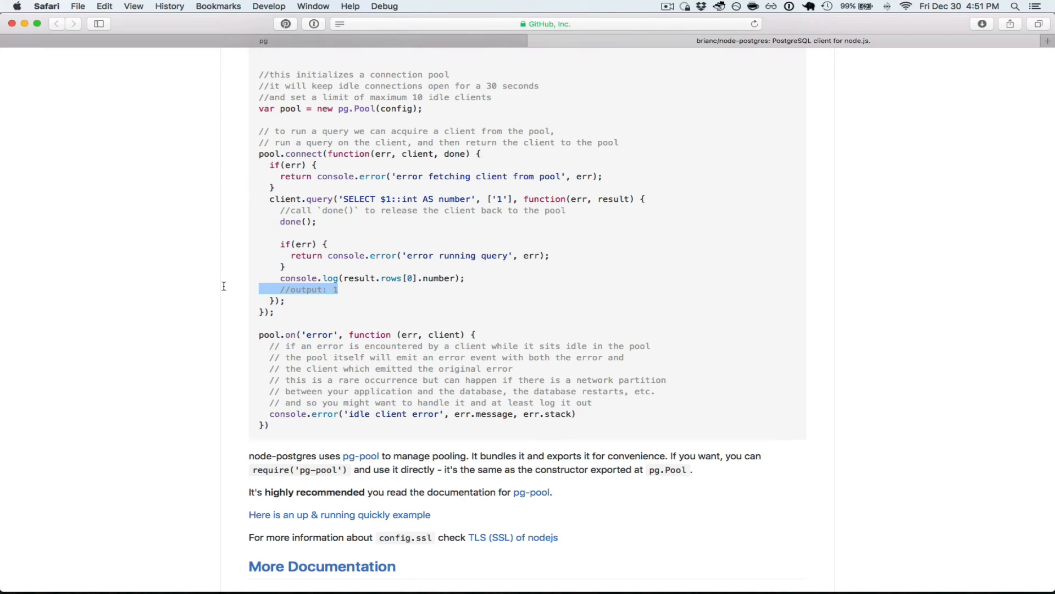
click(298, 297)
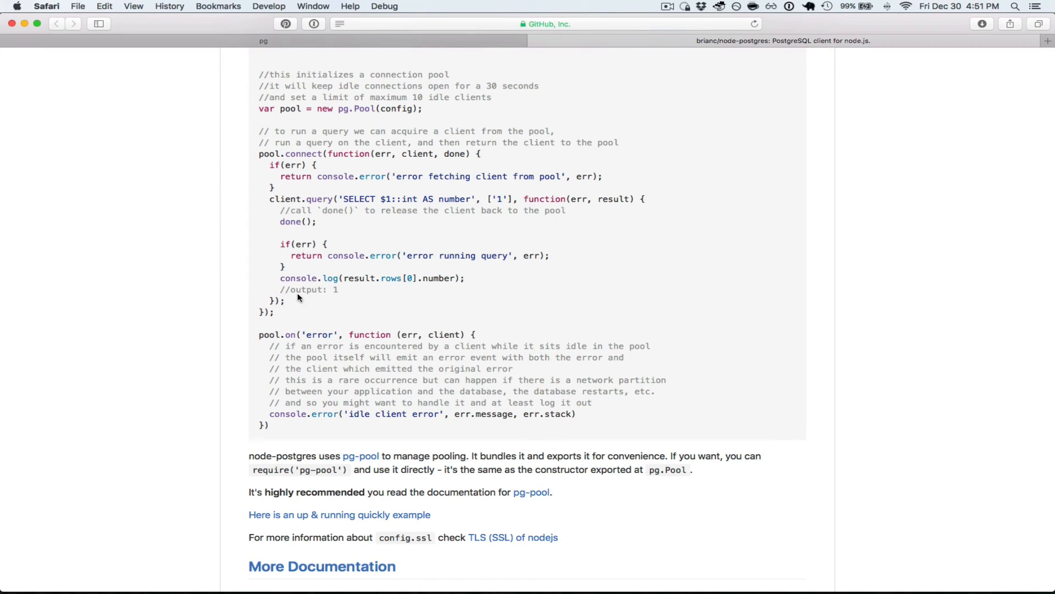
mouse_move(288, 291)
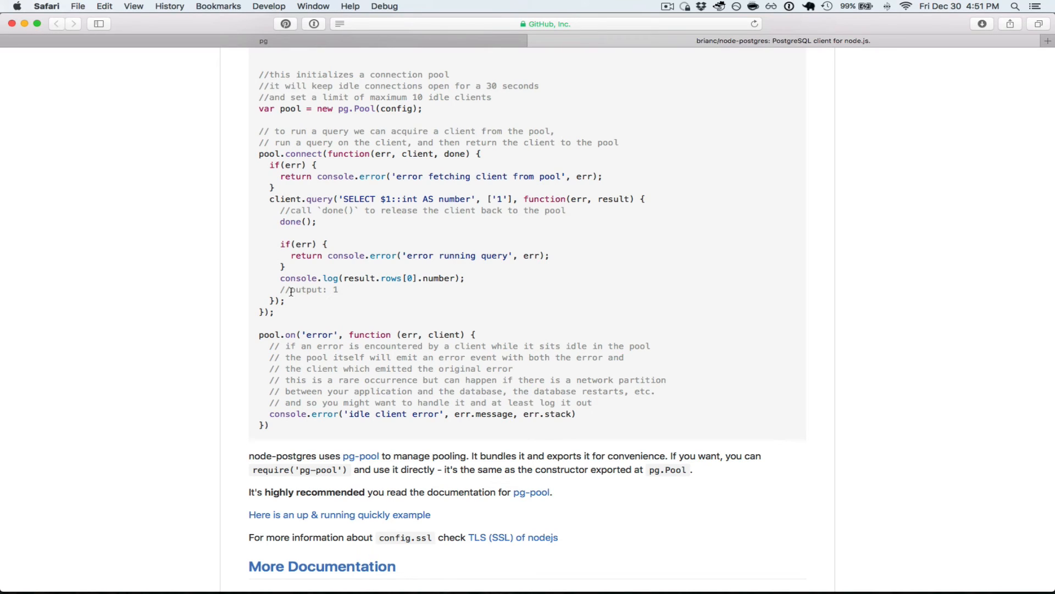
mouse_move(318, 236)
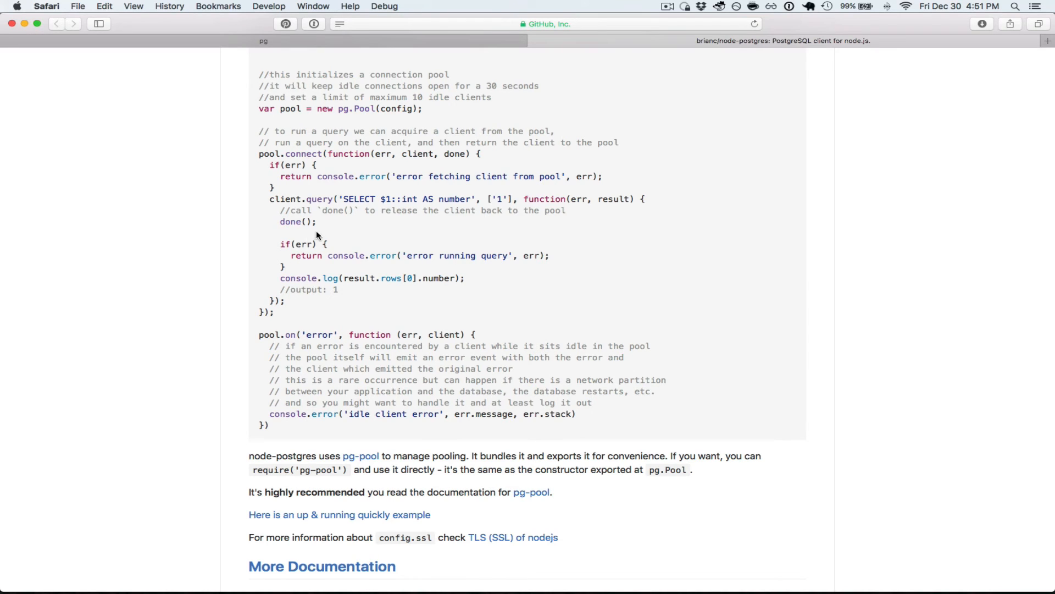
mouse_move(320, 224)
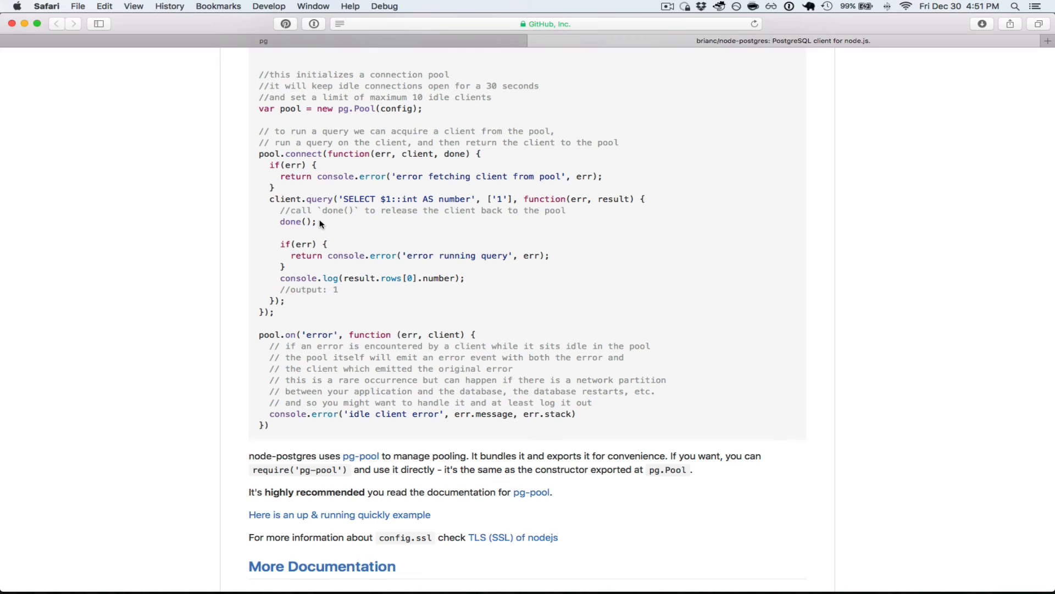
double_click(439, 278)
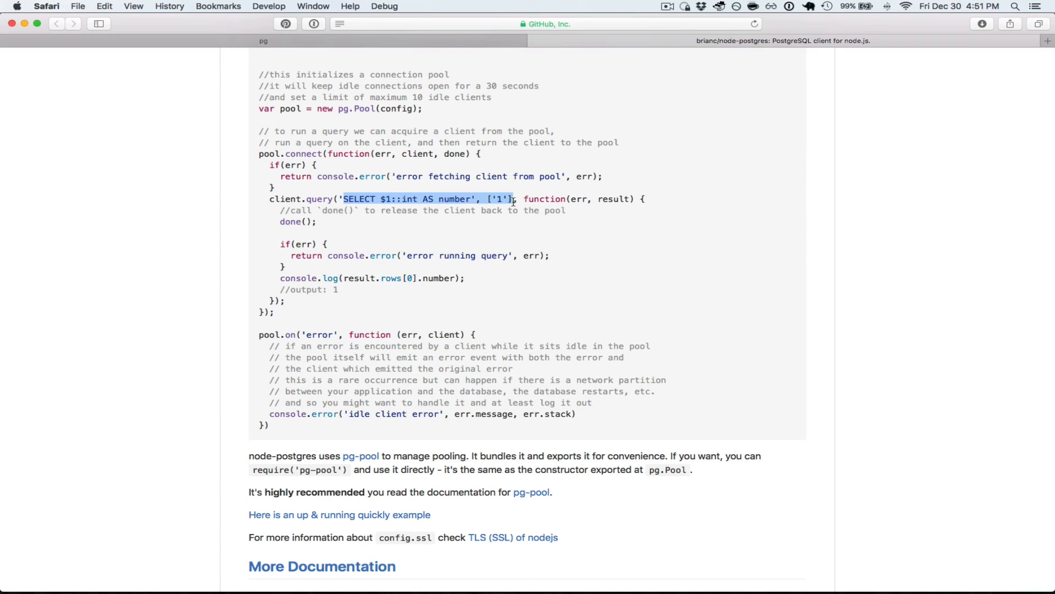
click(525, 244)
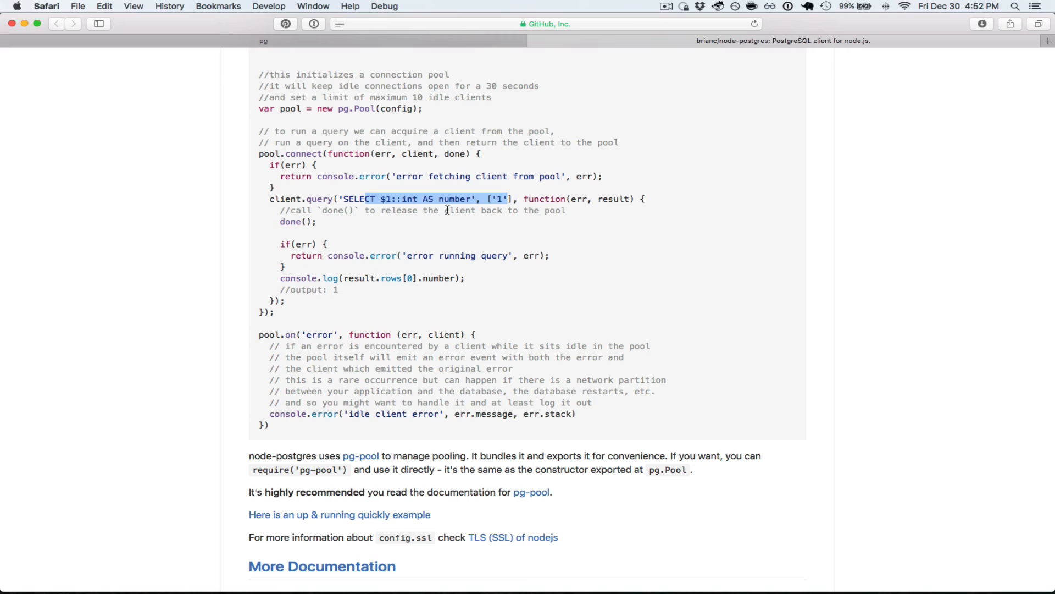
mouse_move(462, 267)
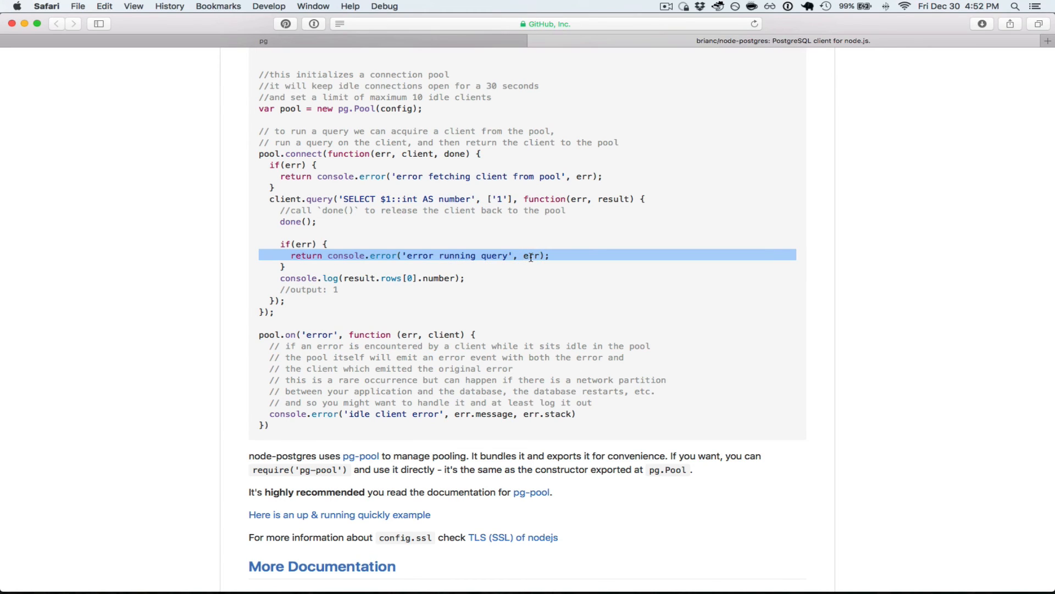
scroll(down, 3)
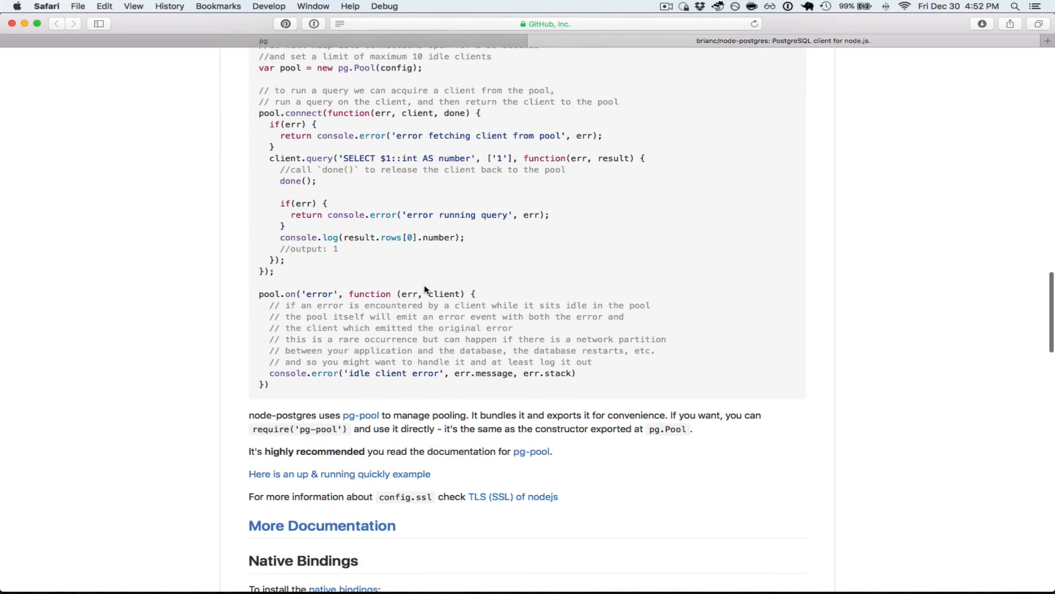
mouse_move(276, 390)
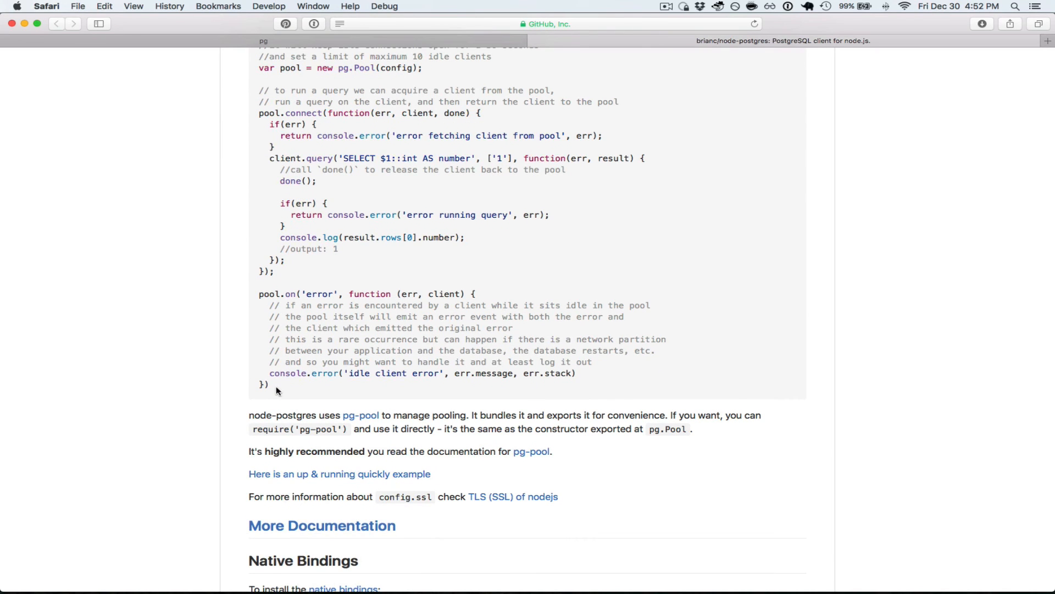
mouse_move(340, 312)
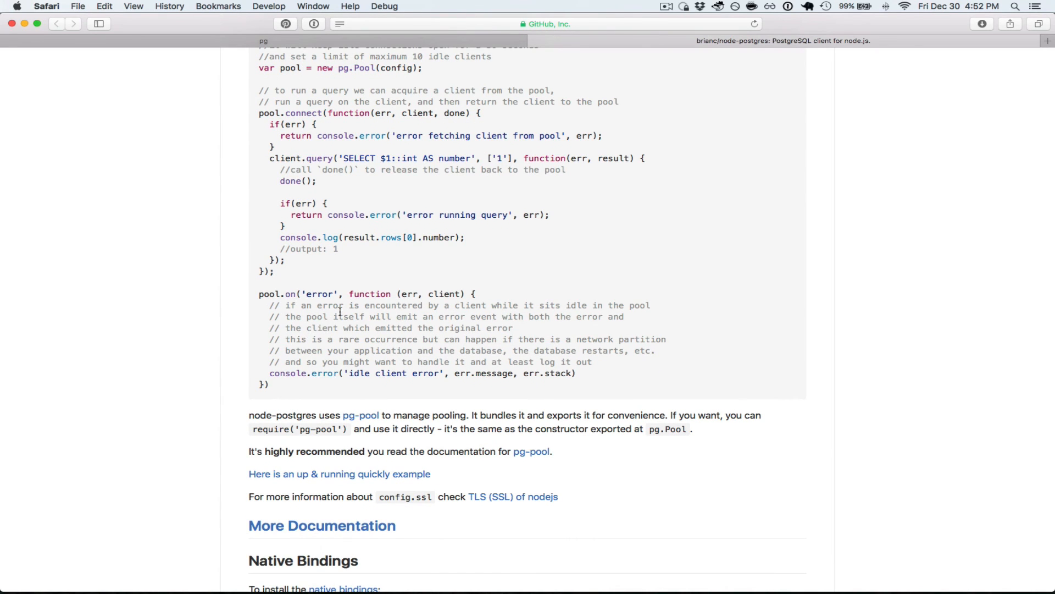
mouse_move(399, 293)
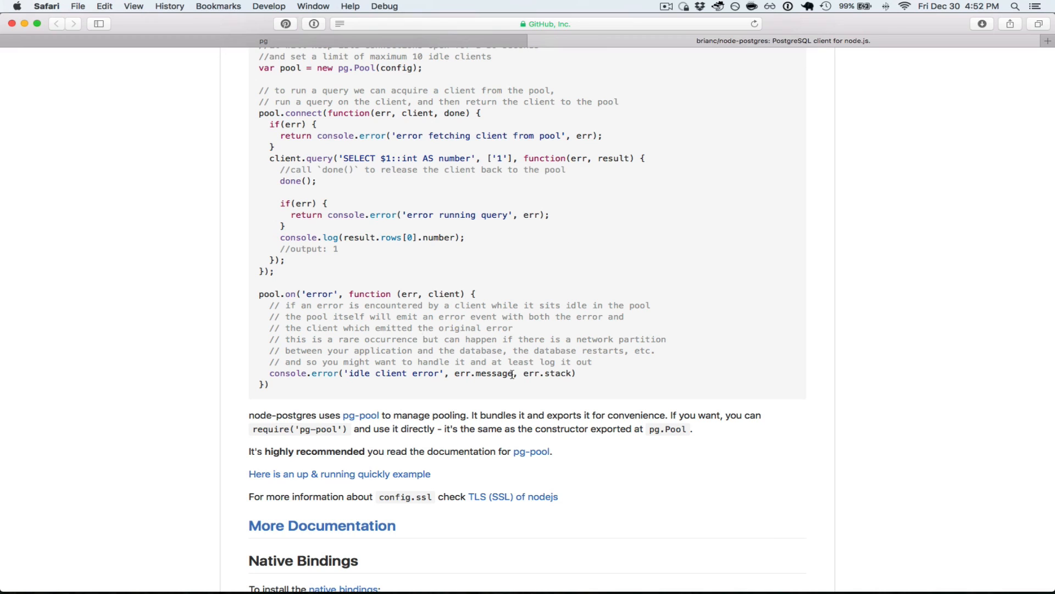
double_click(483, 373)
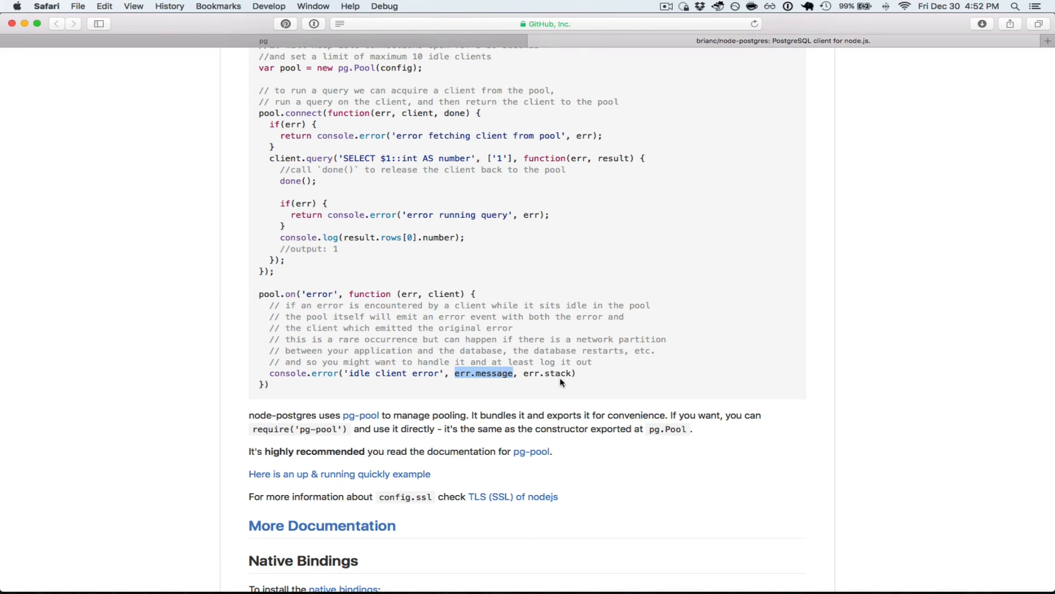
double_click(547, 373)
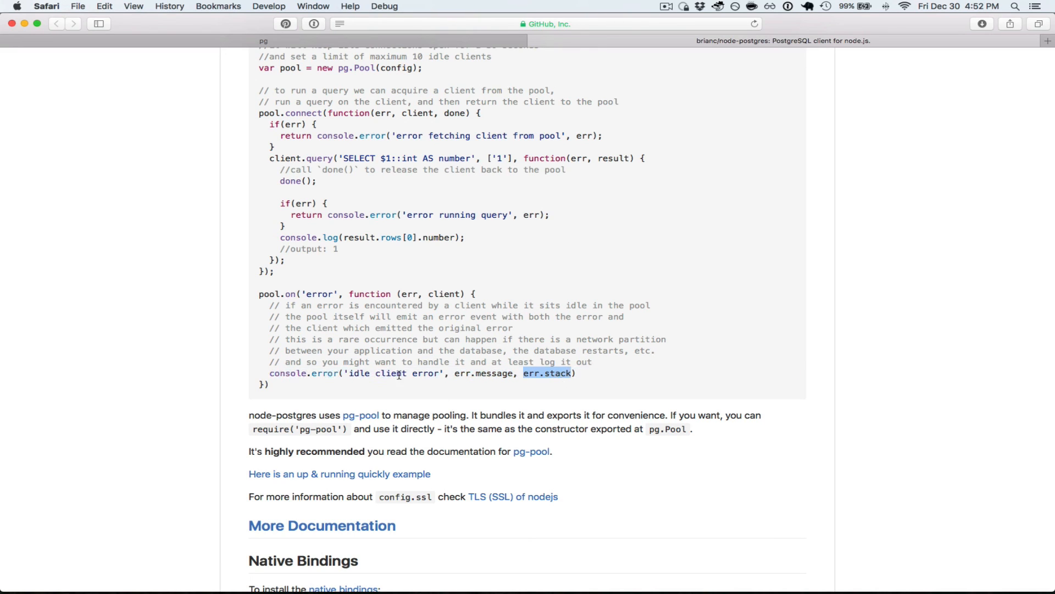
double_click(444, 294)
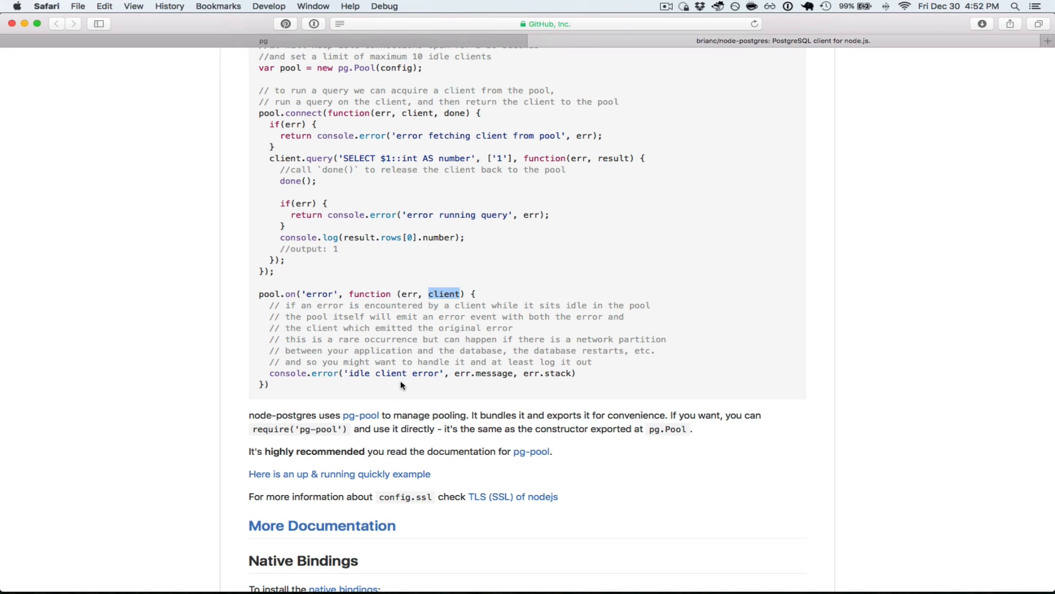
mouse_move(308, 329)
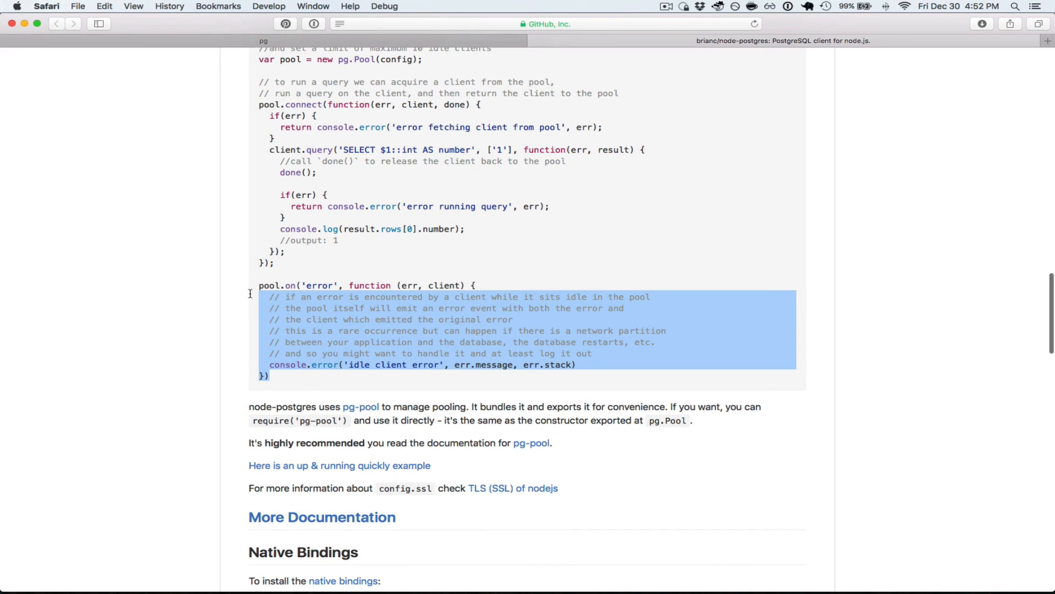
click(308, 331)
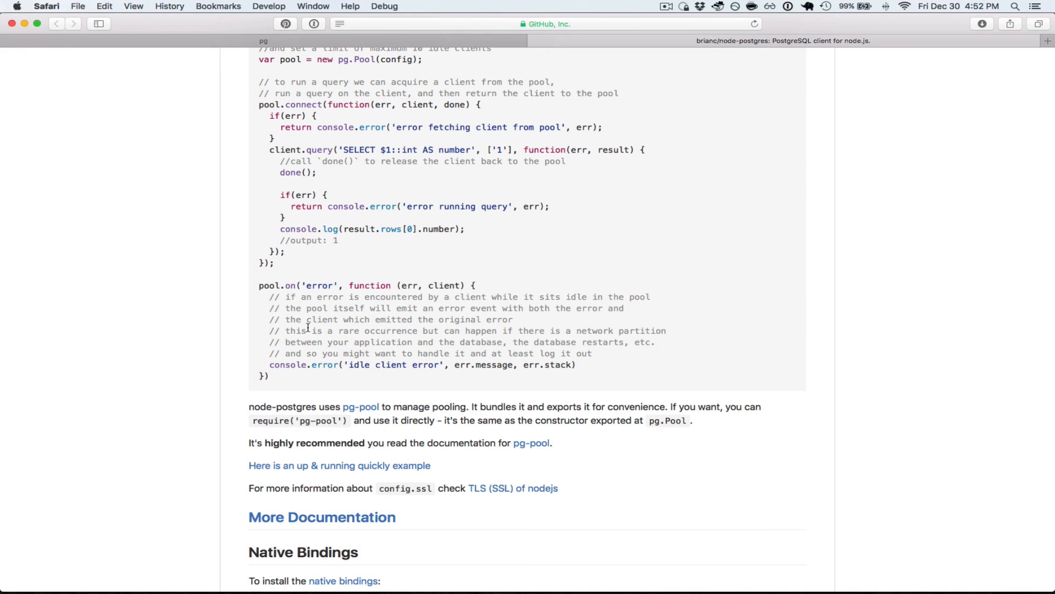
Step: Scroll up past the Simple example, then back down to the pool config code
scroll(up, 3)
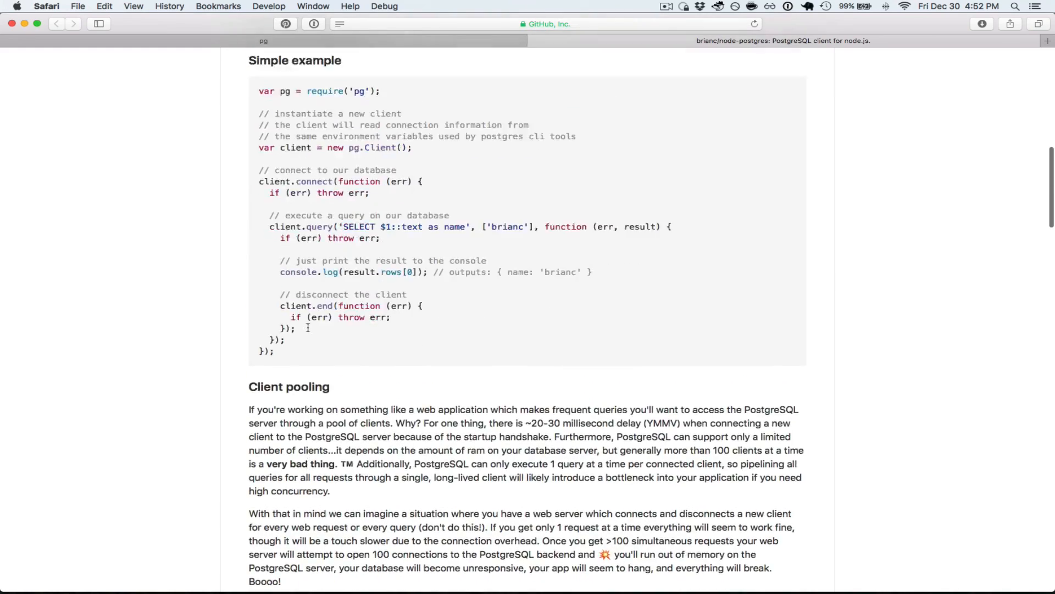
scroll(up, 3)
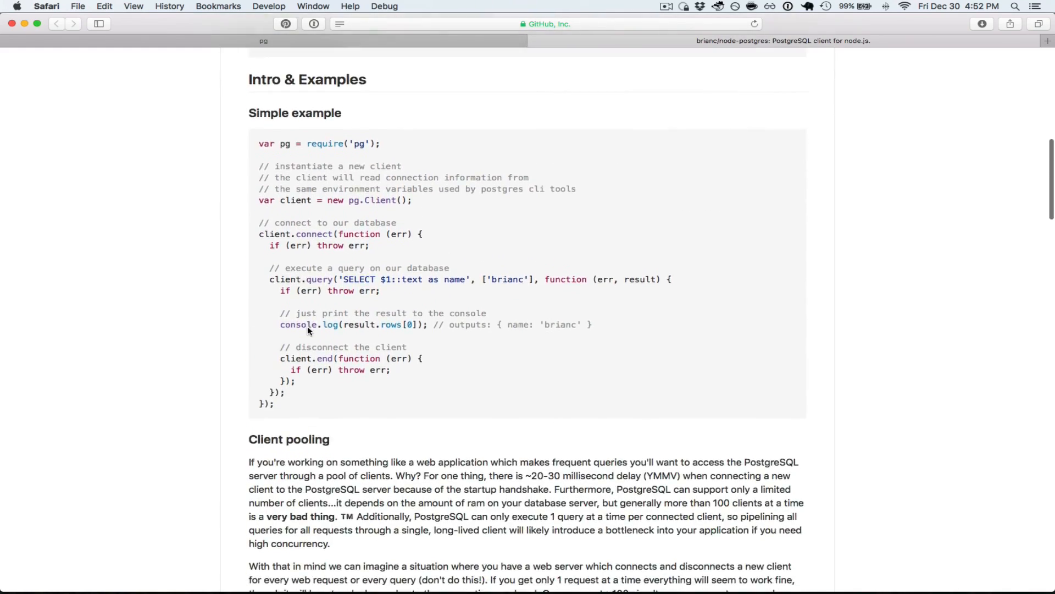
scroll(down, 3)
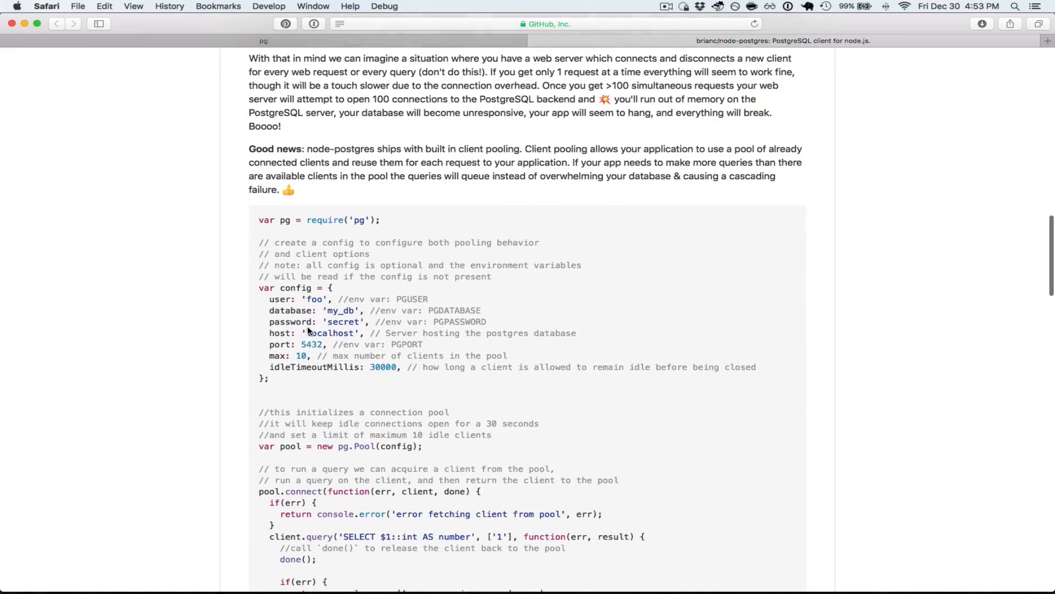